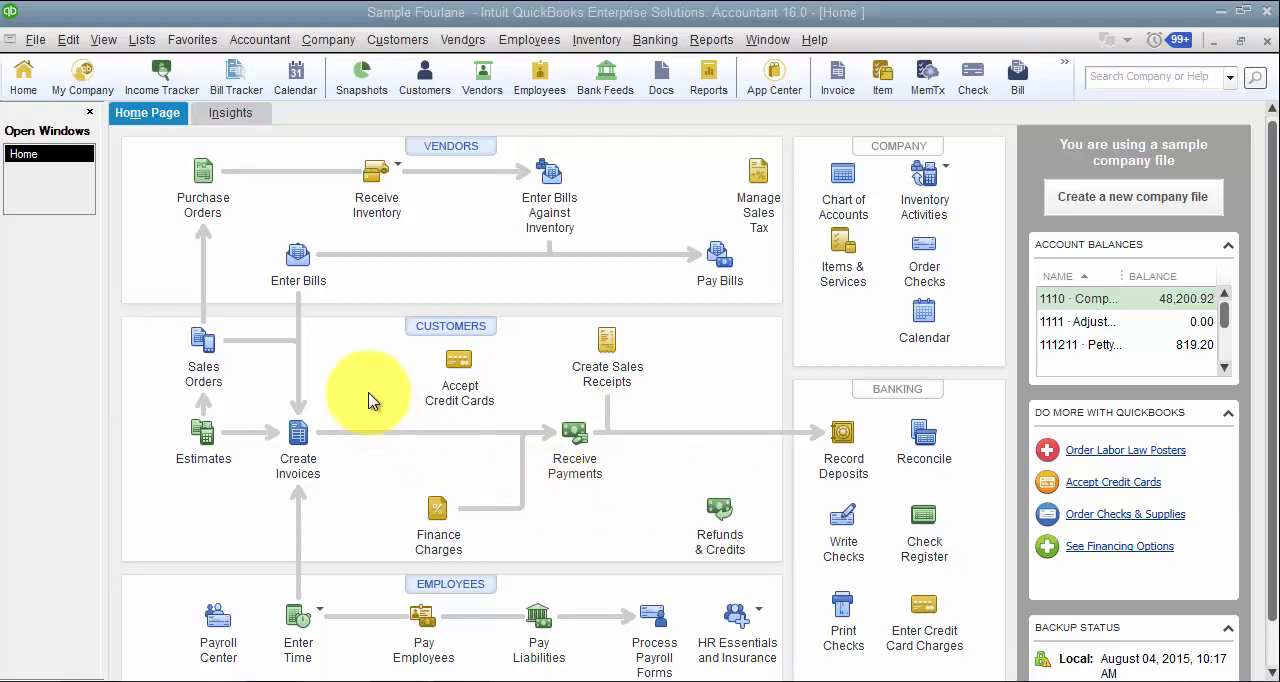
mouse_move(275, 230)
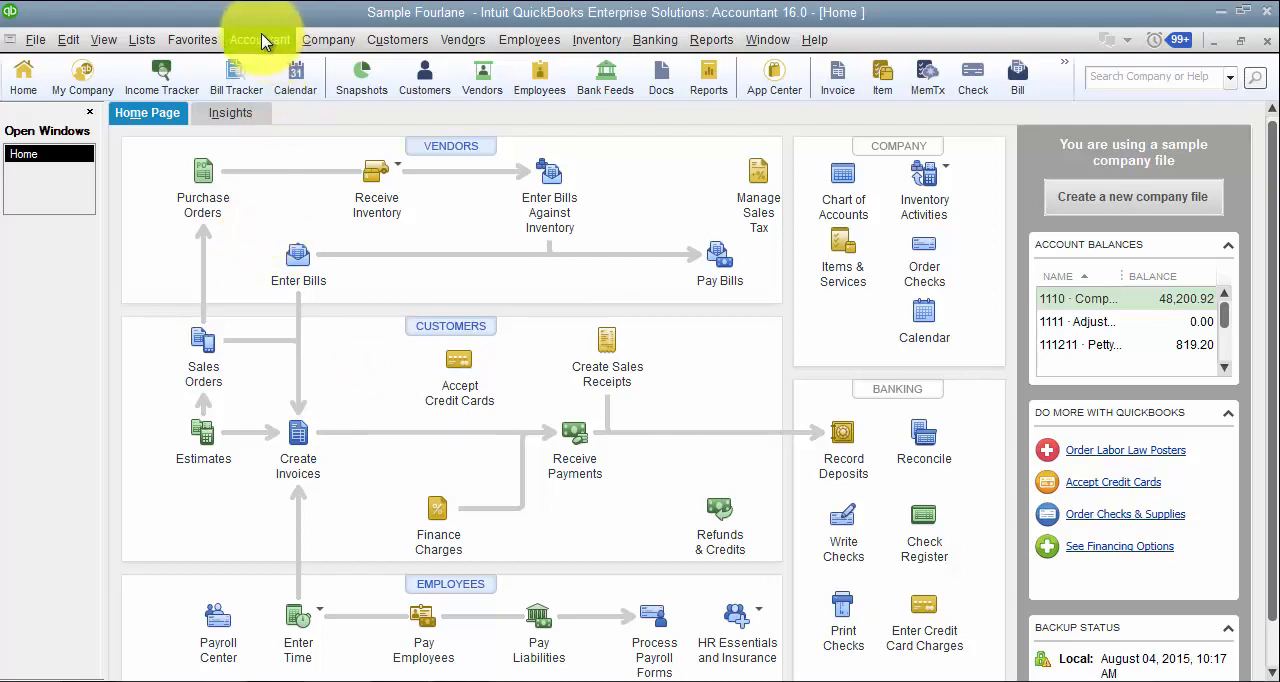
mouse_move(141, 40)
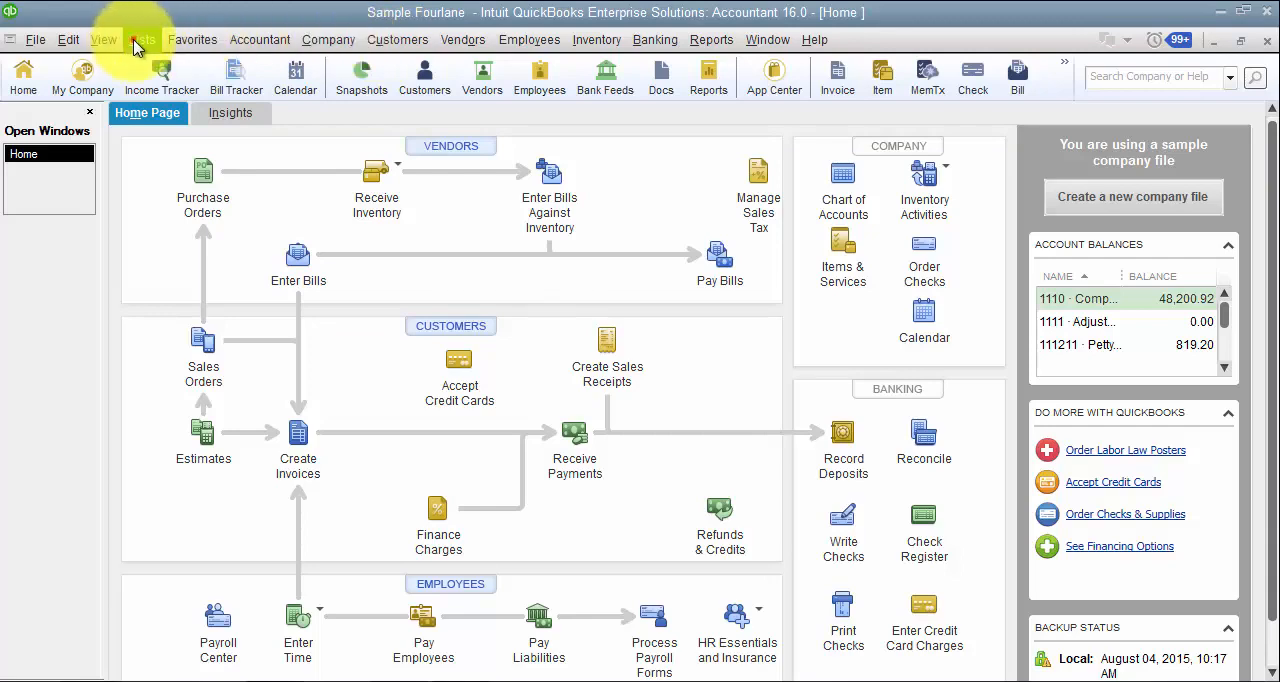
Browse the Customers and Company menus and reach the Fixed Asset Item List showing Laptop - 1 at 5,000.00.
click(397, 39)
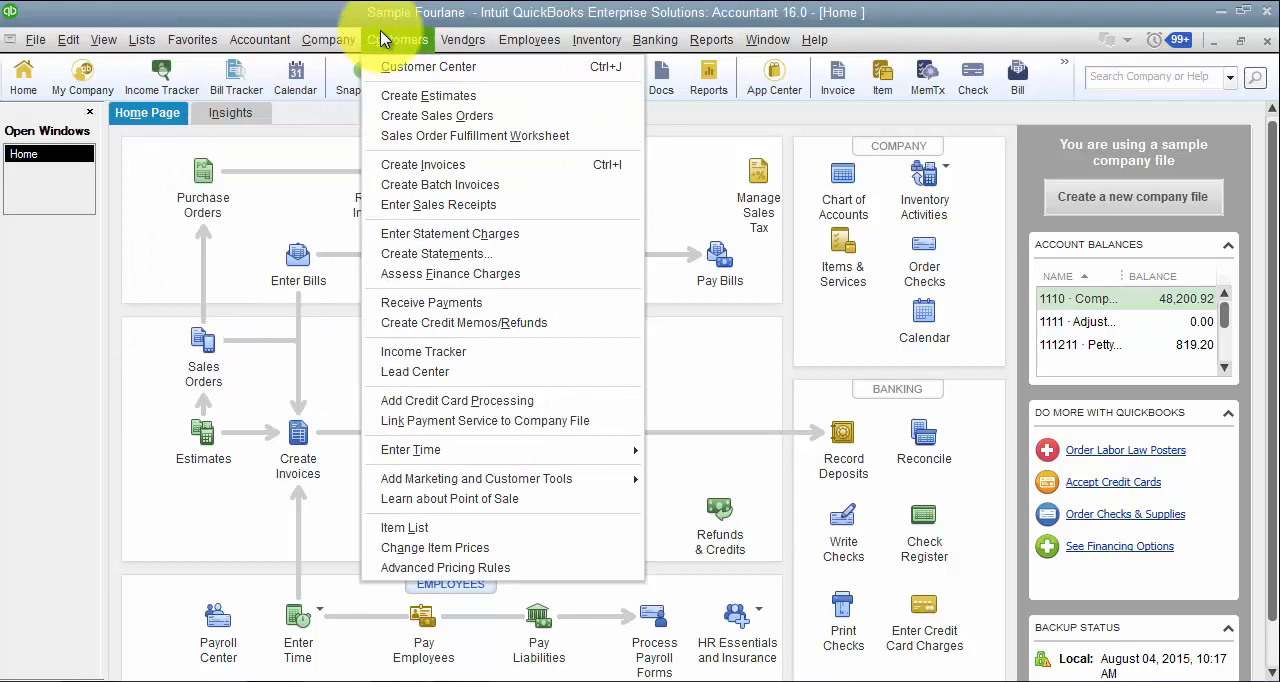
click(328, 39)
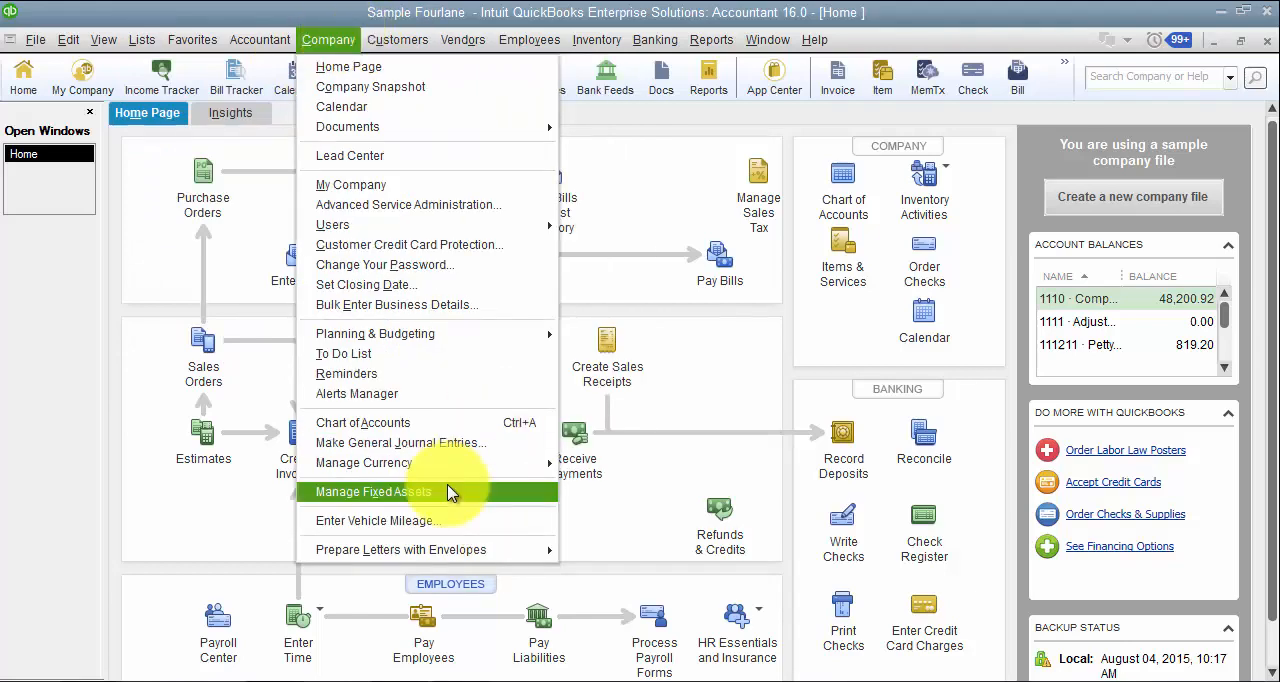
click(142, 39)
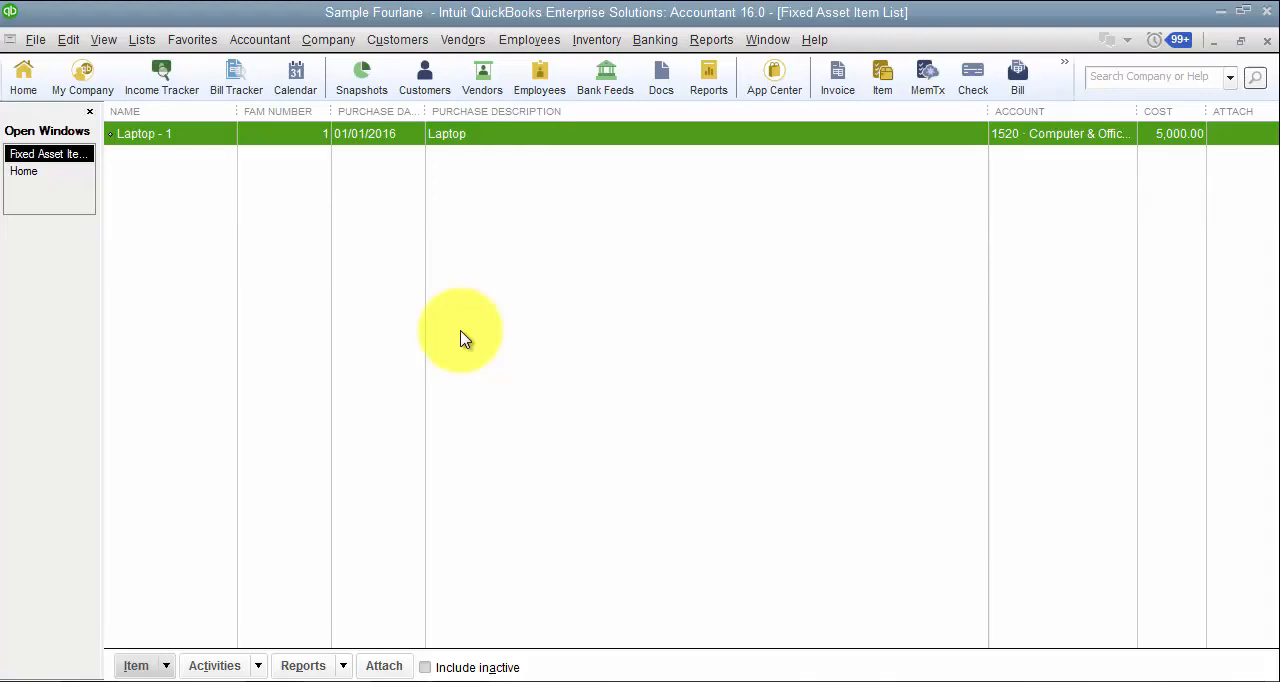
click(141, 39)
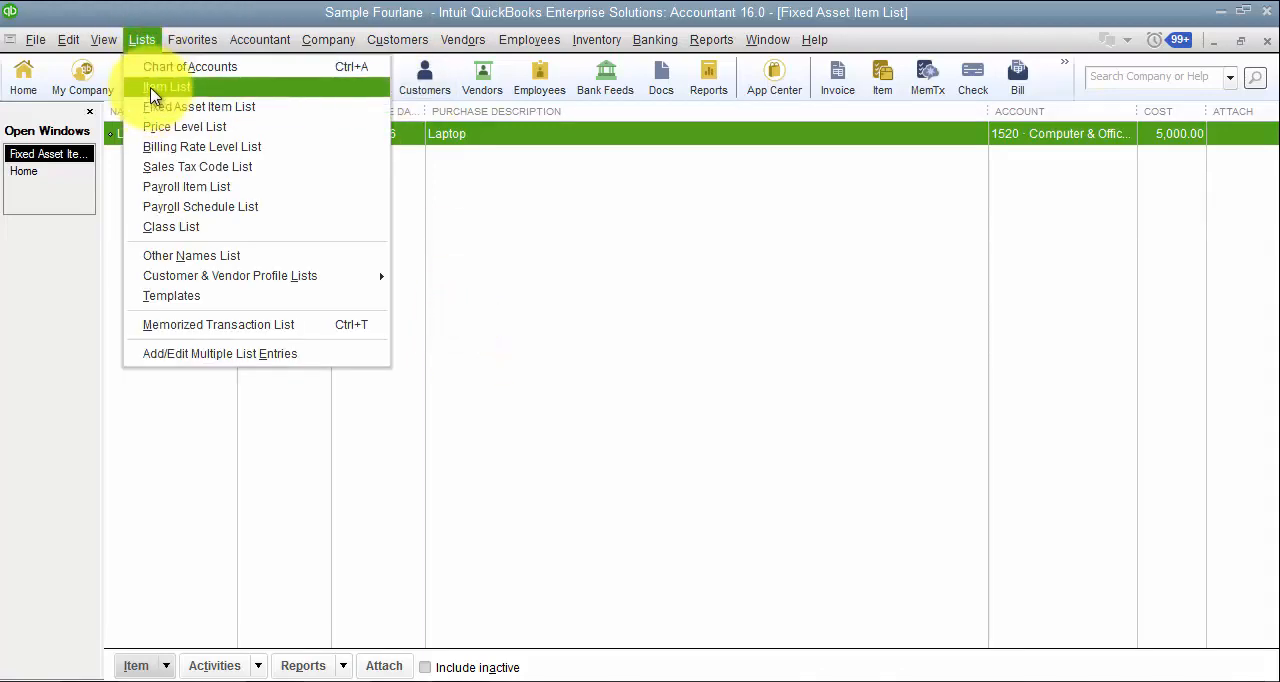
View the Item List of construction services, then return to the Home page.
click(165, 86)
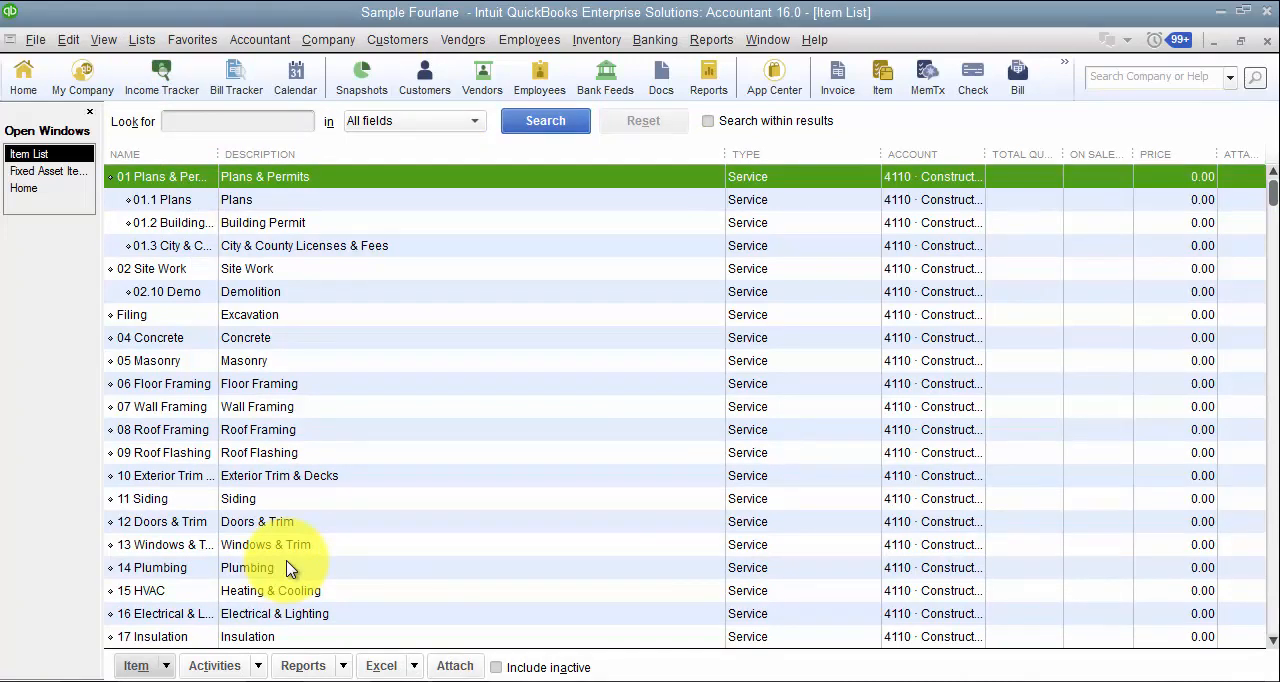
click(48, 170)
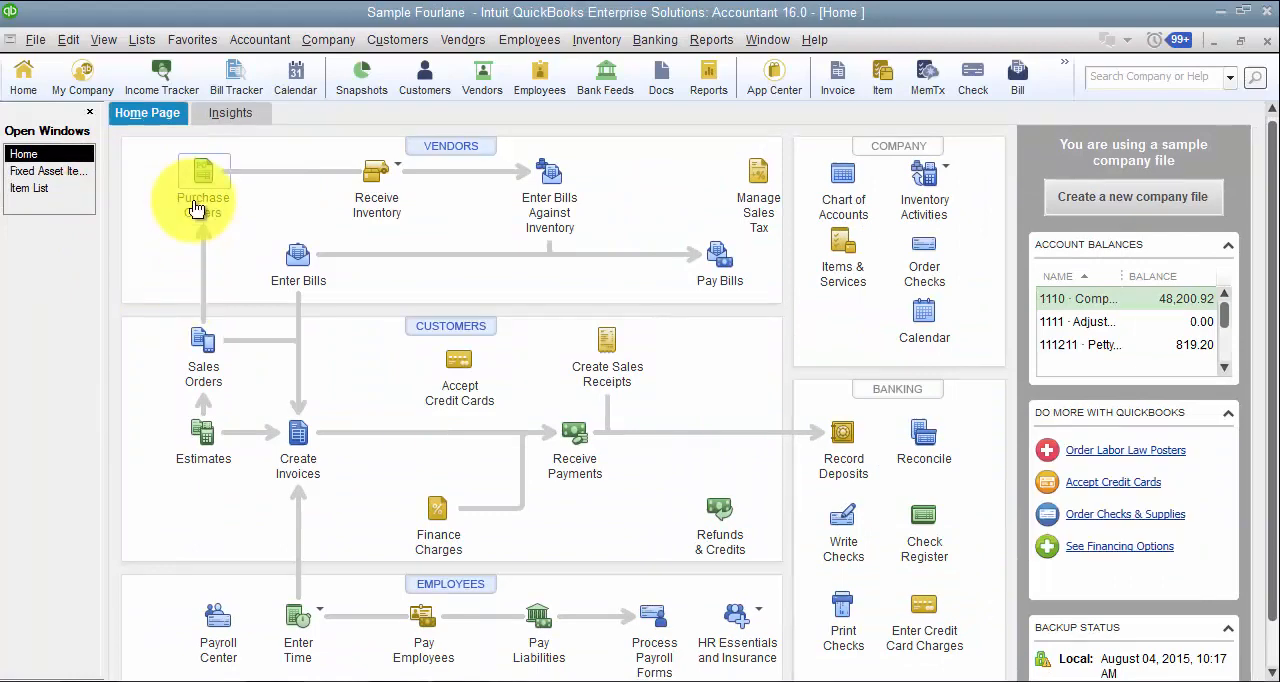
Start a new purchase order from the Home page.
click(203, 175)
text(Lap)
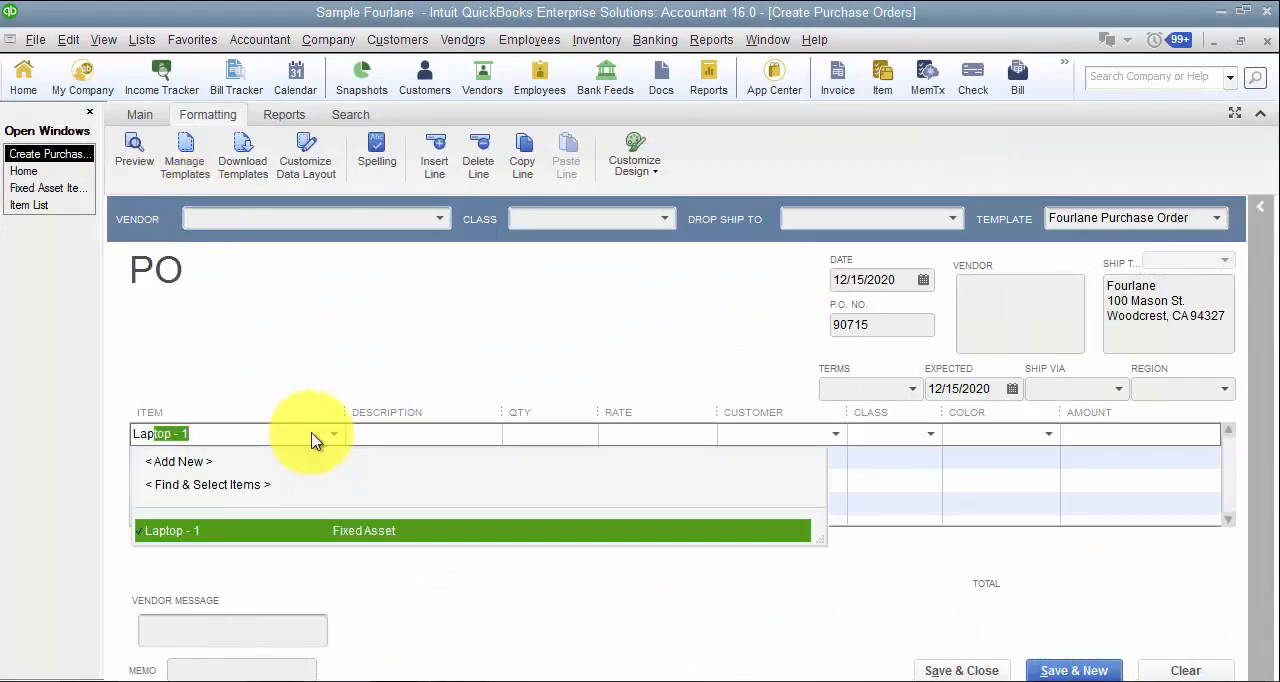
mouse_move(268, 434)
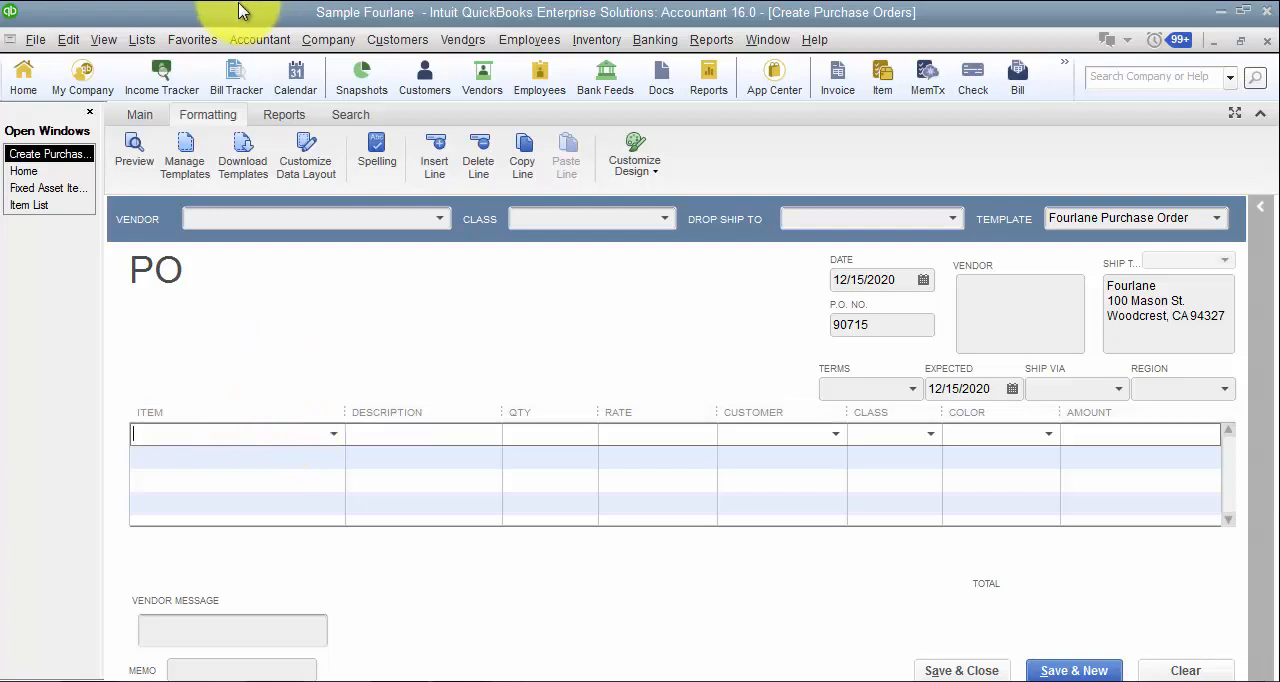
mouse_move(645, 375)
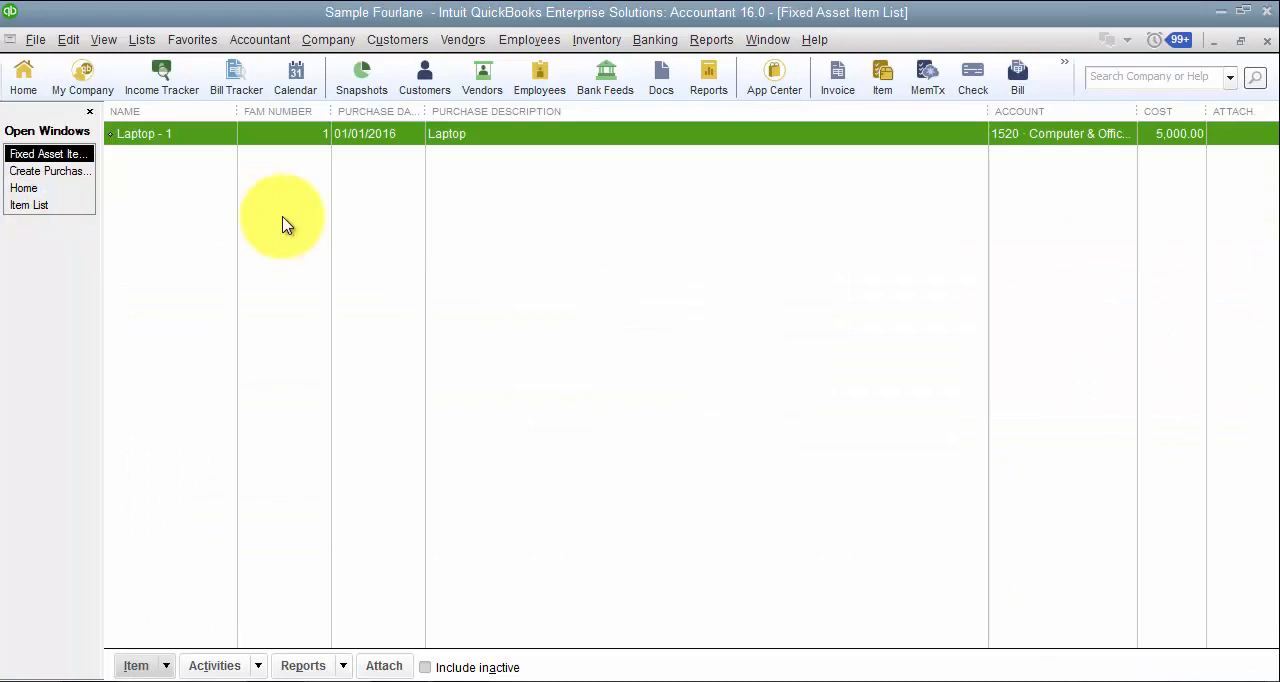
mouse_move(303, 210)
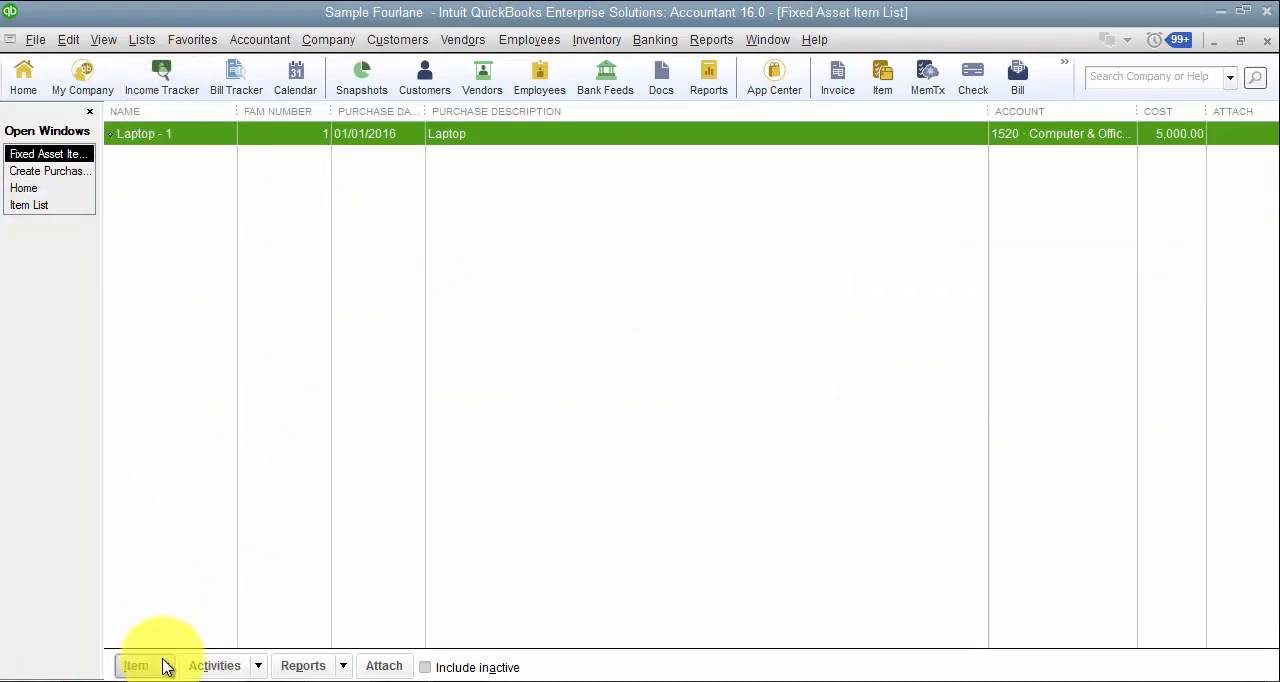
Begin a new fixed asset item from the Fixed Asset Item List.
click(135, 665)
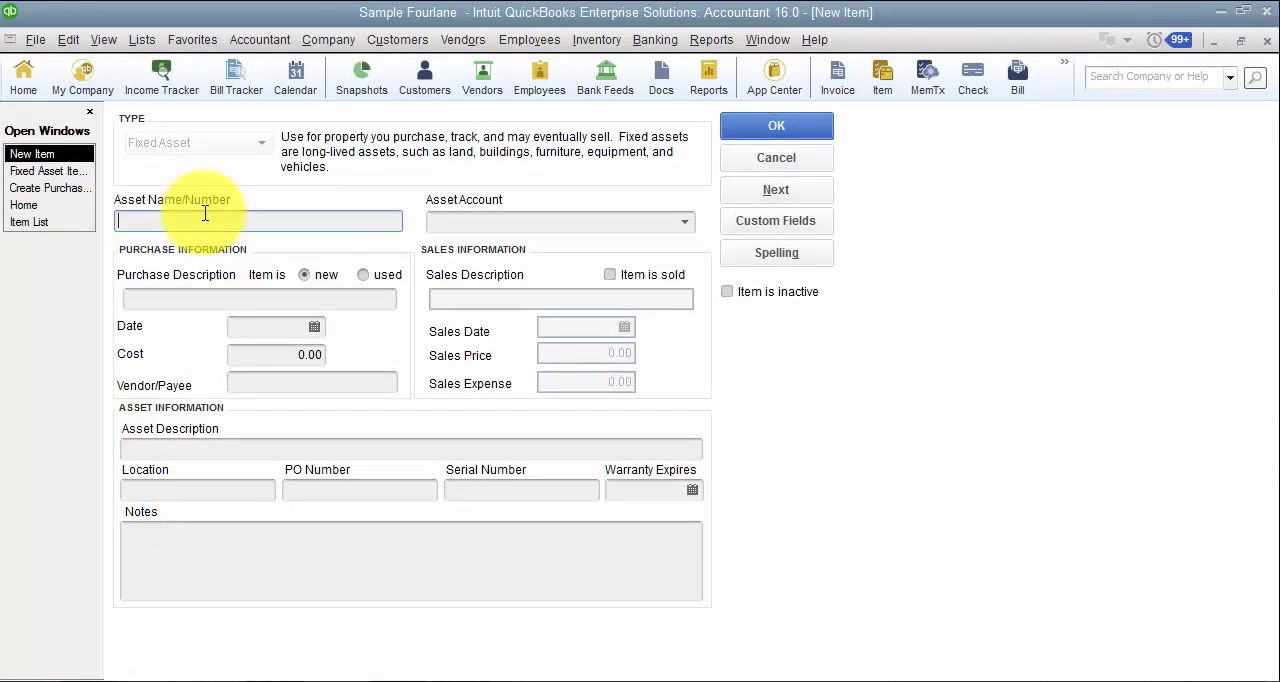
Name the new fixed asset 'Tractor' and move through the description and cost fields.
text(Tractor)
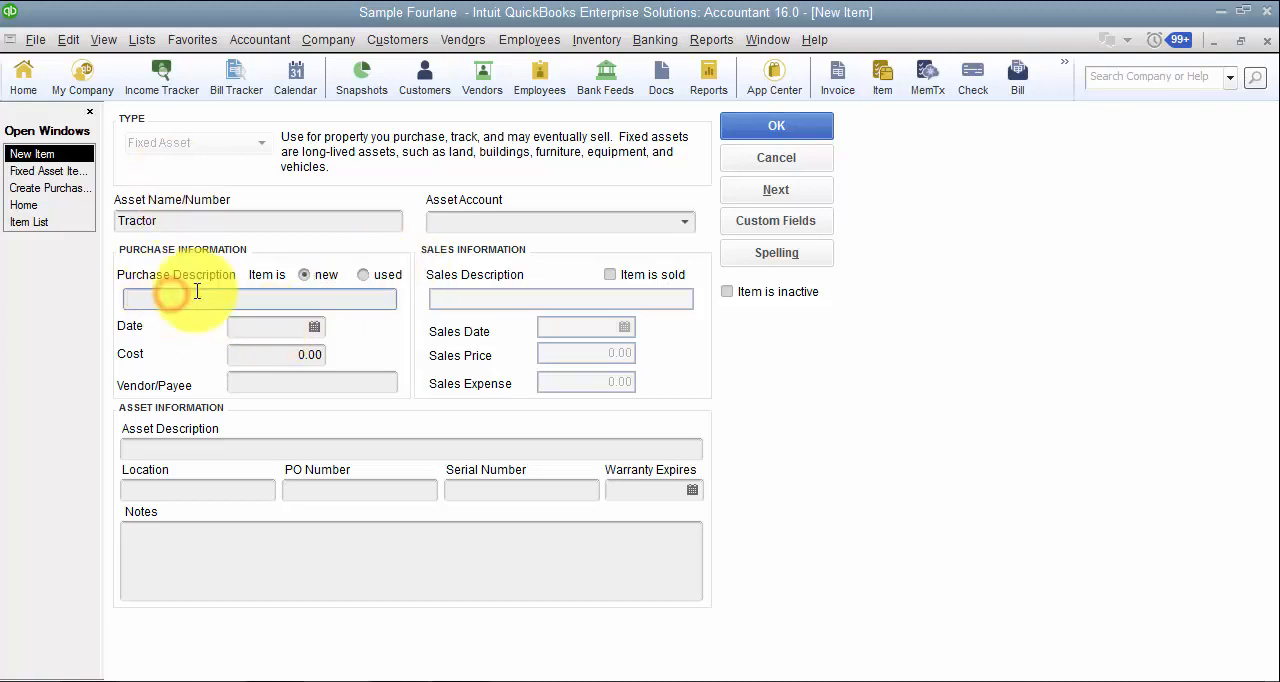
click(257, 298)
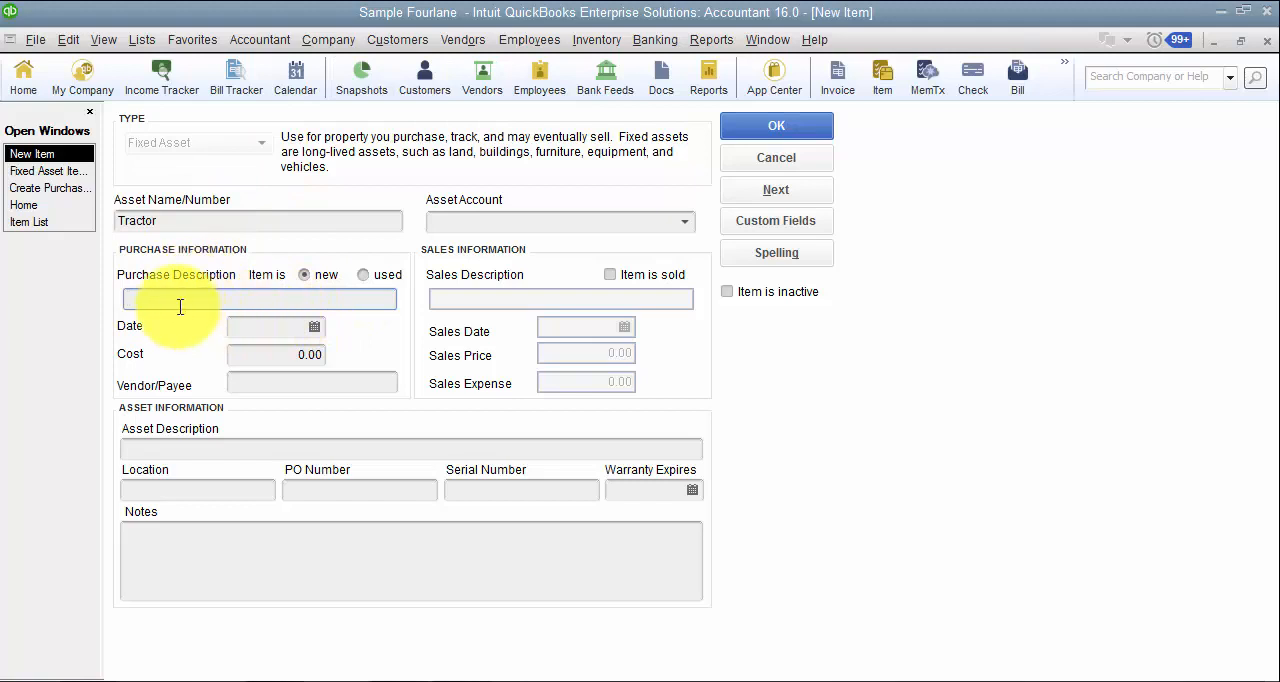
mouse_move(238, 304)
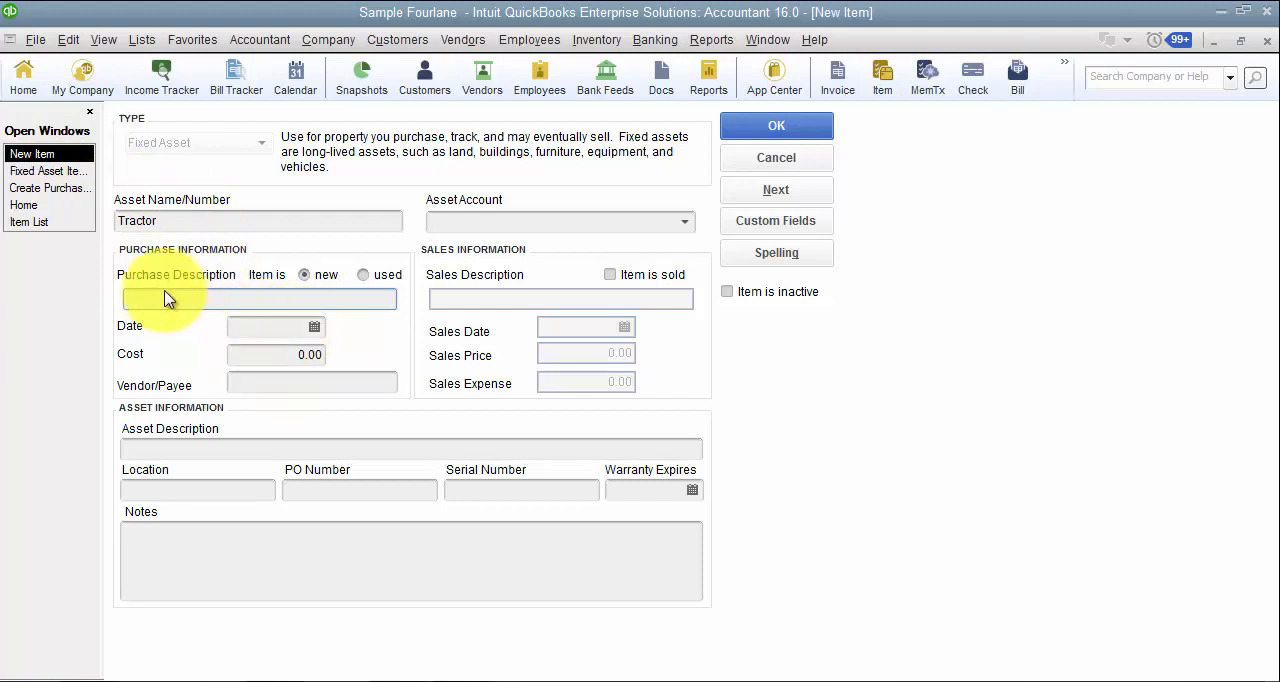
click(258, 299)
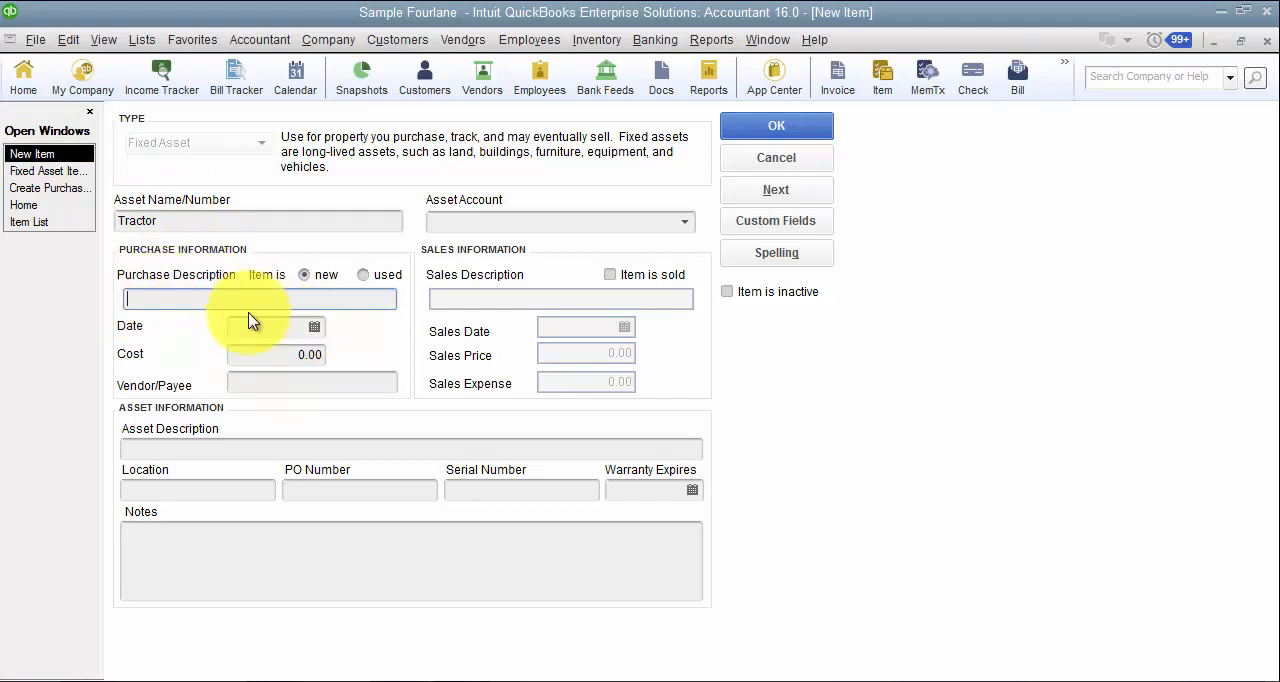
mouse_move(350, 300)
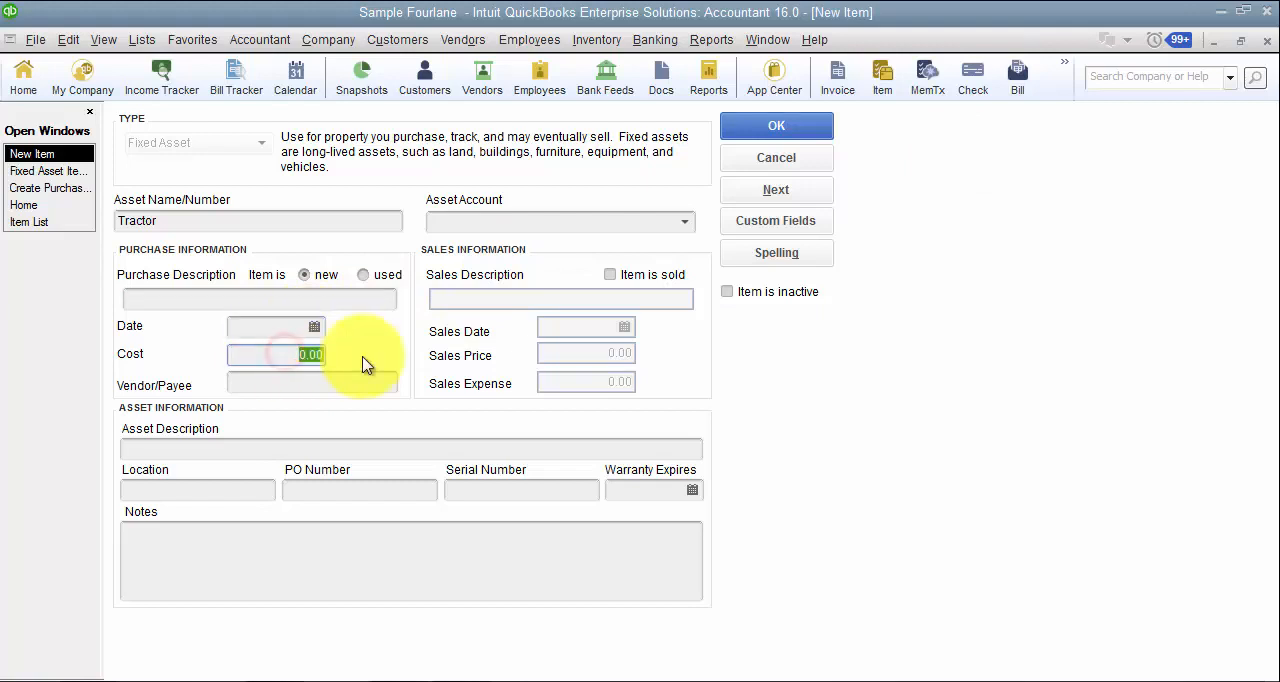
mouse_move(235, 372)
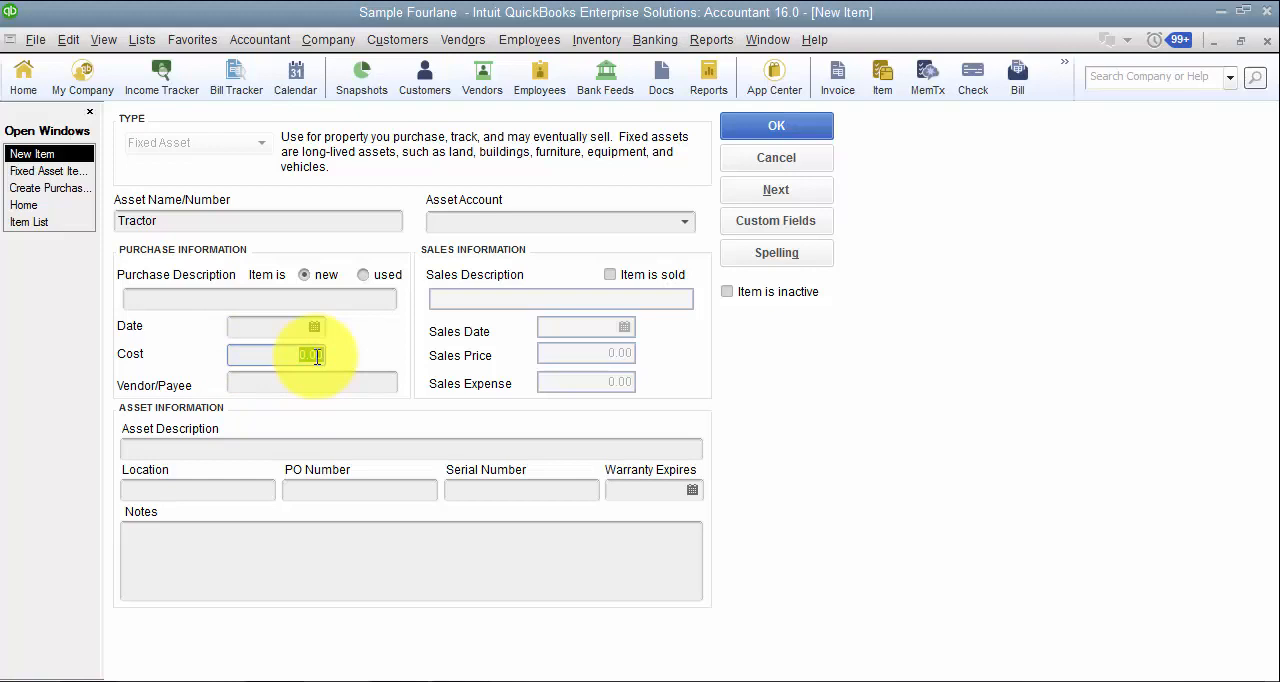
click(292, 383)
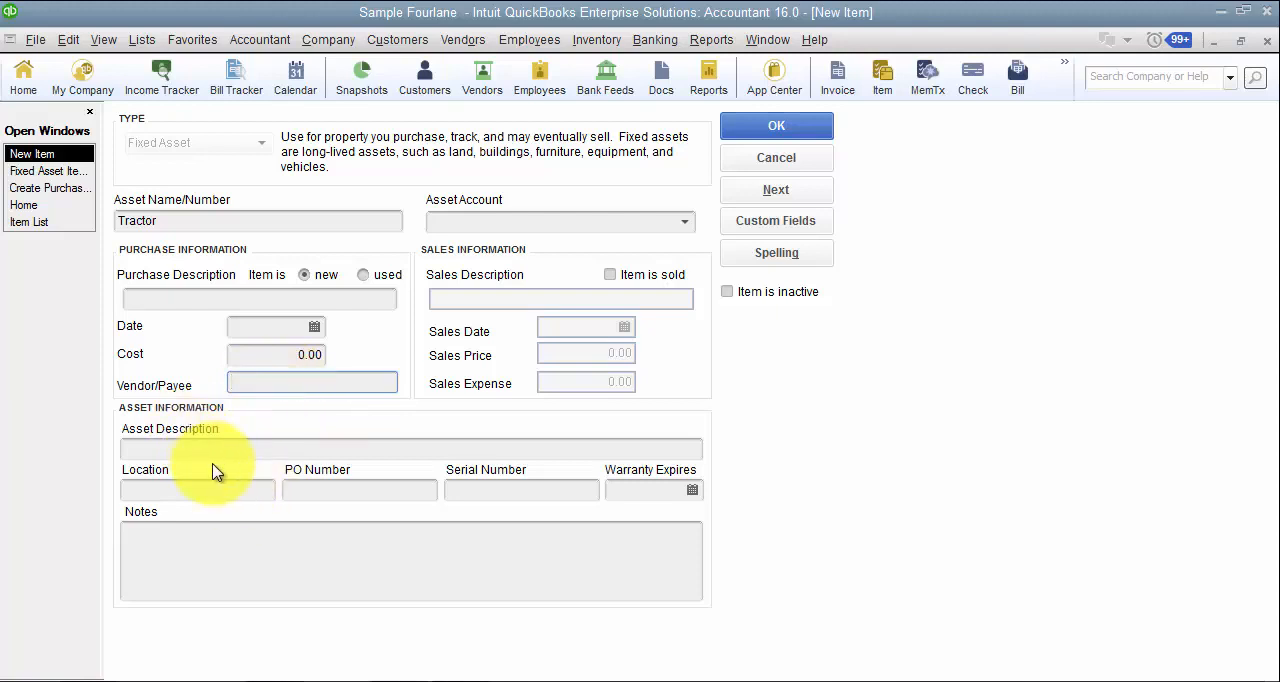
Visit the description and location fields, then bring up the Asset Account choices.
click(410, 448)
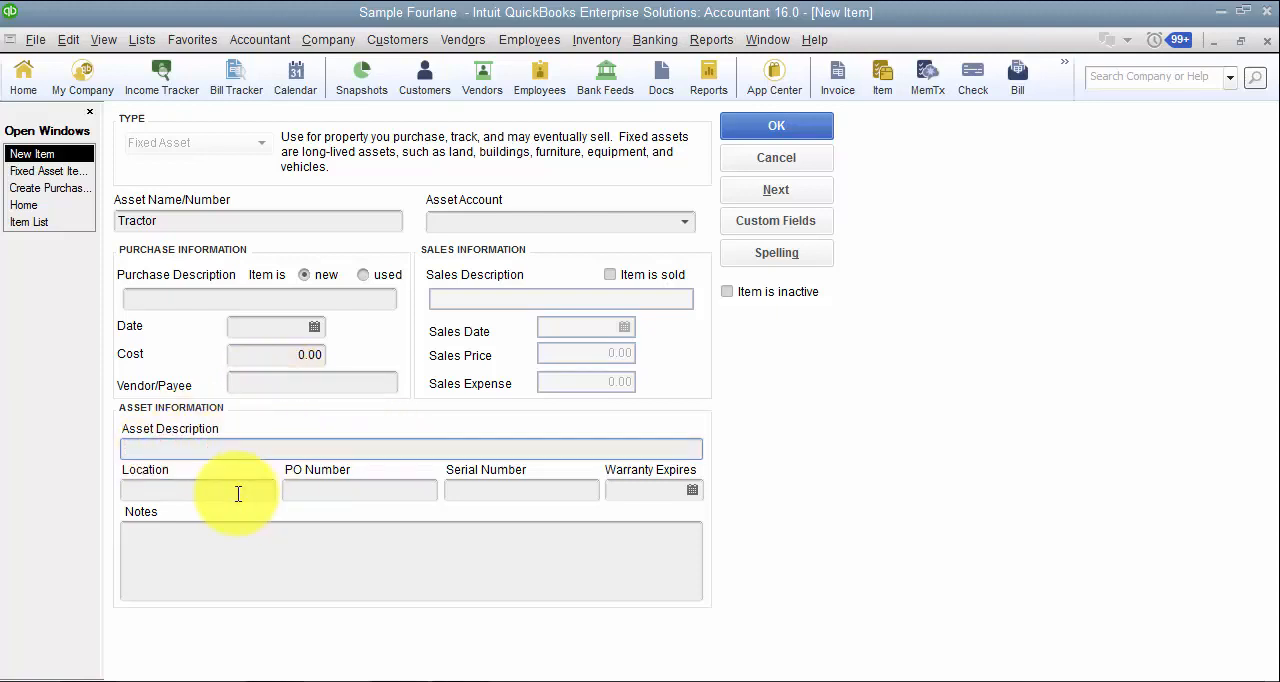
click(197, 489)
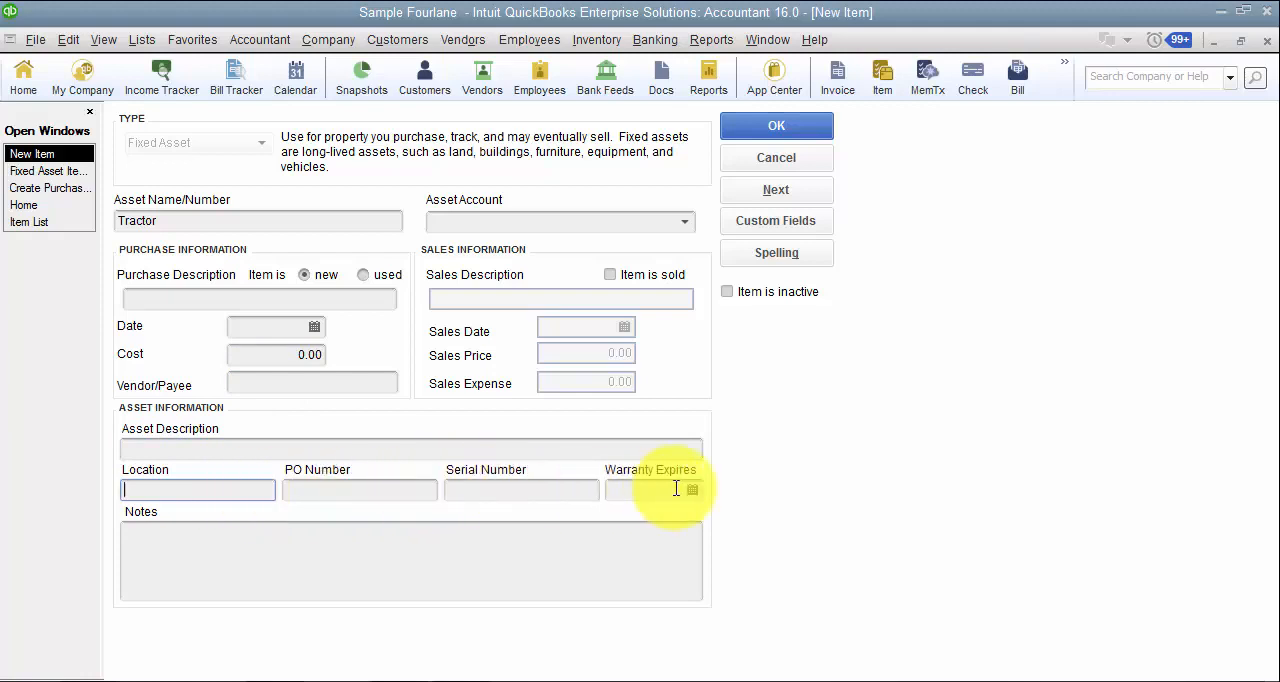
mouse_move(165, 291)
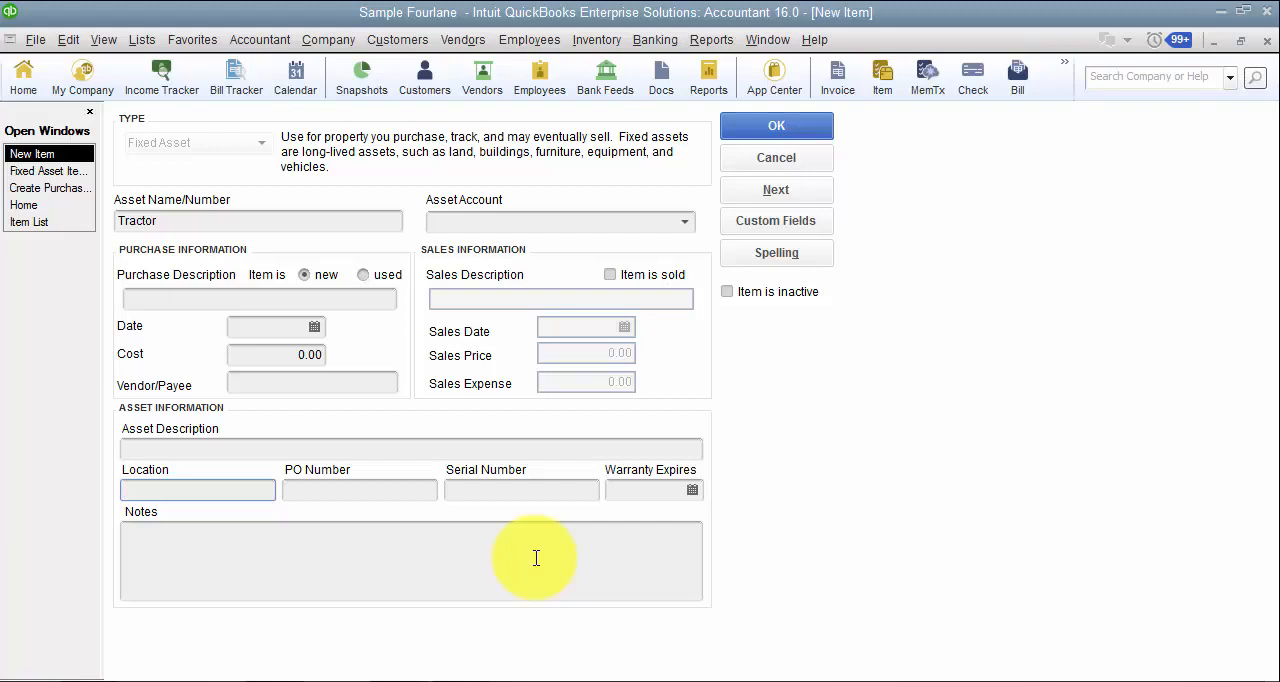
click(197, 490)
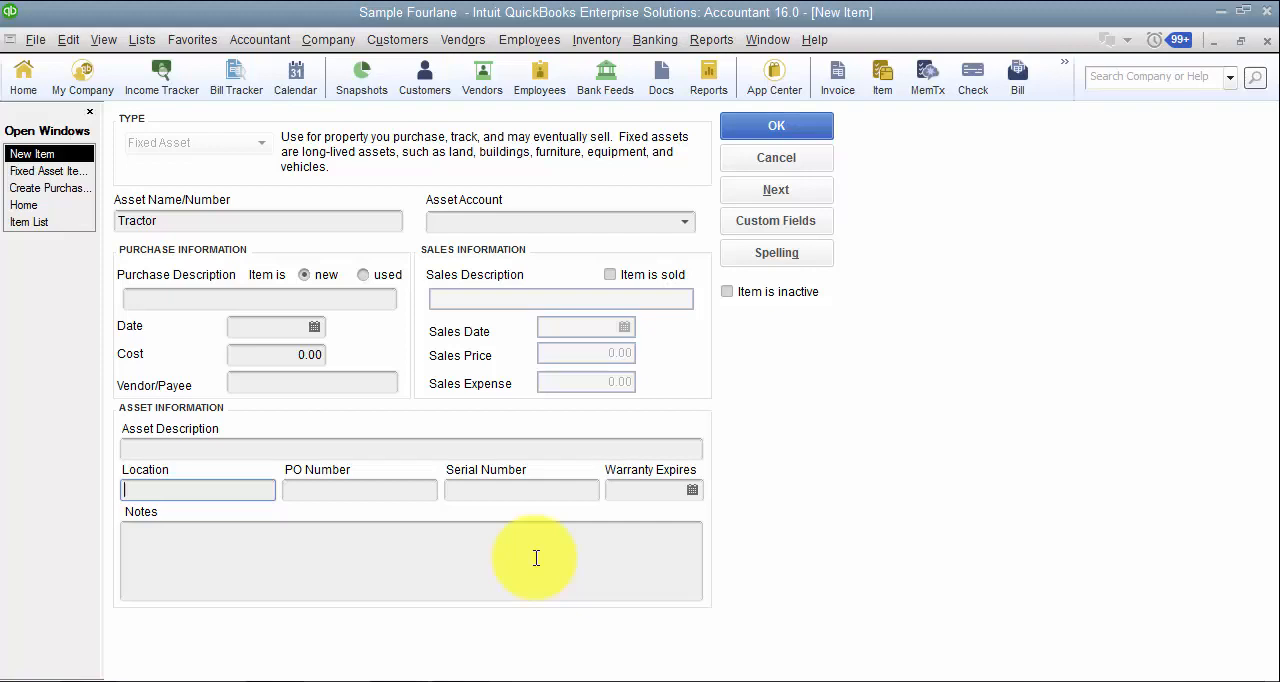
mouse_move(318, 325)
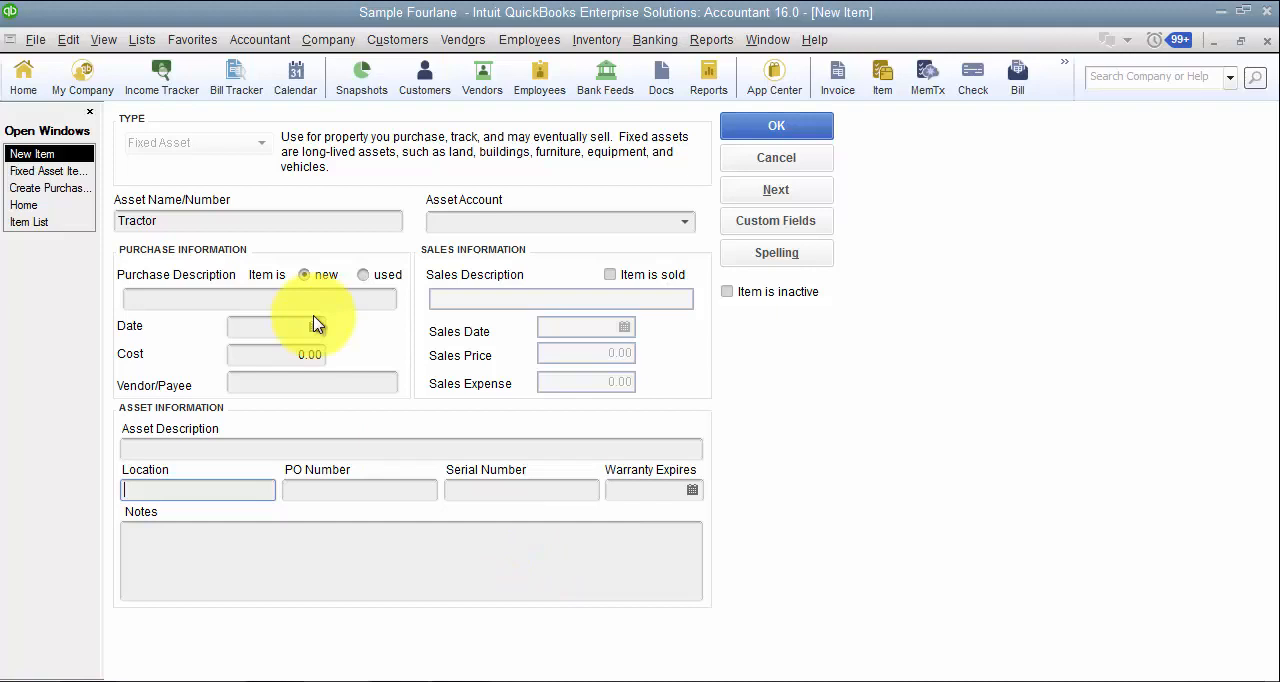
mouse_move(358, 410)
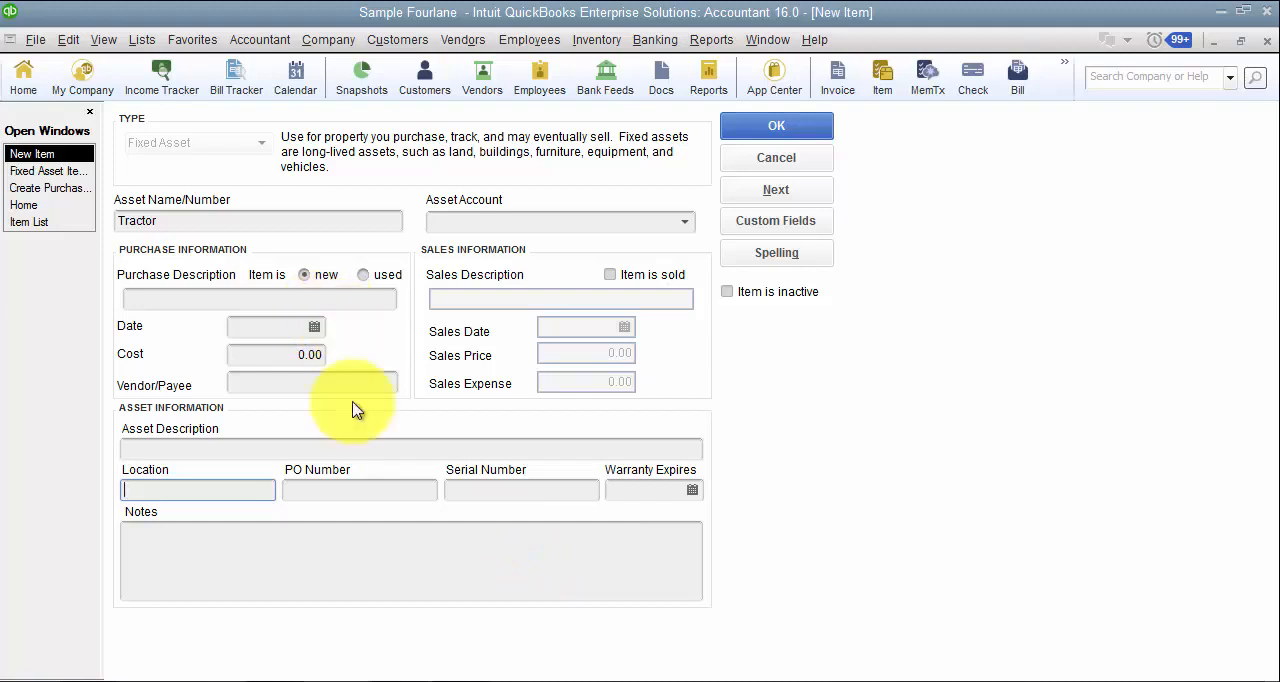
mouse_move(530, 510)
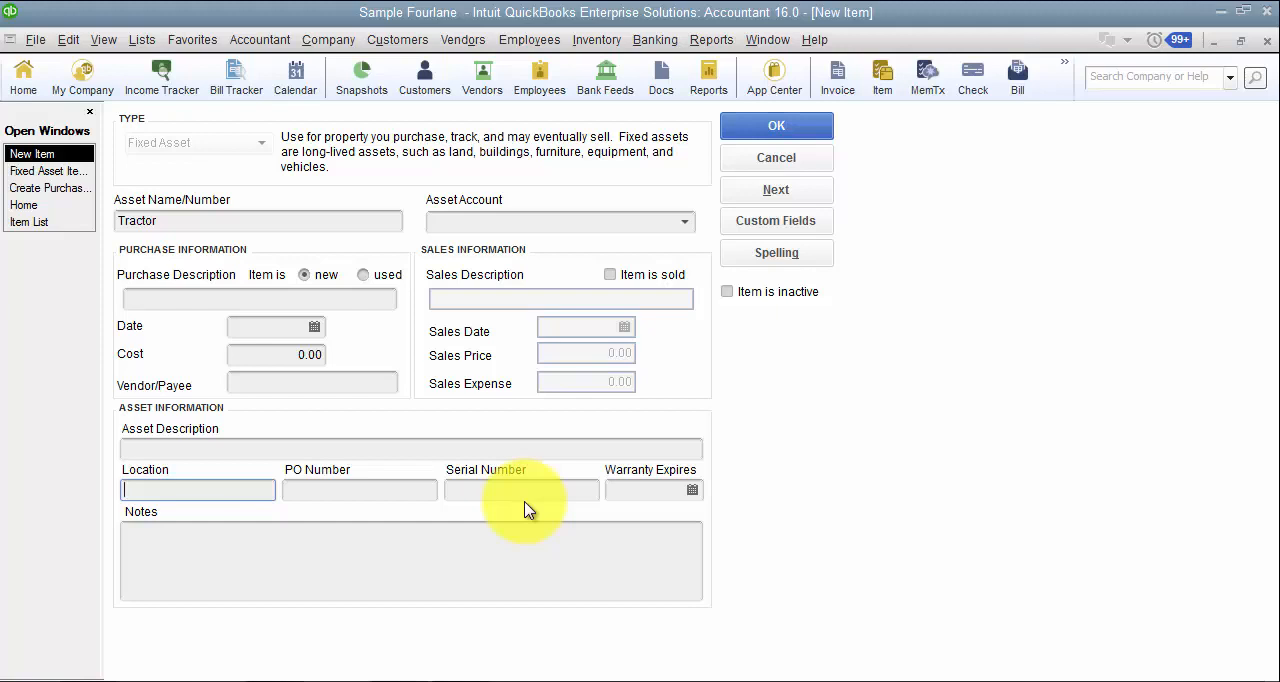
mouse_move(518, 510)
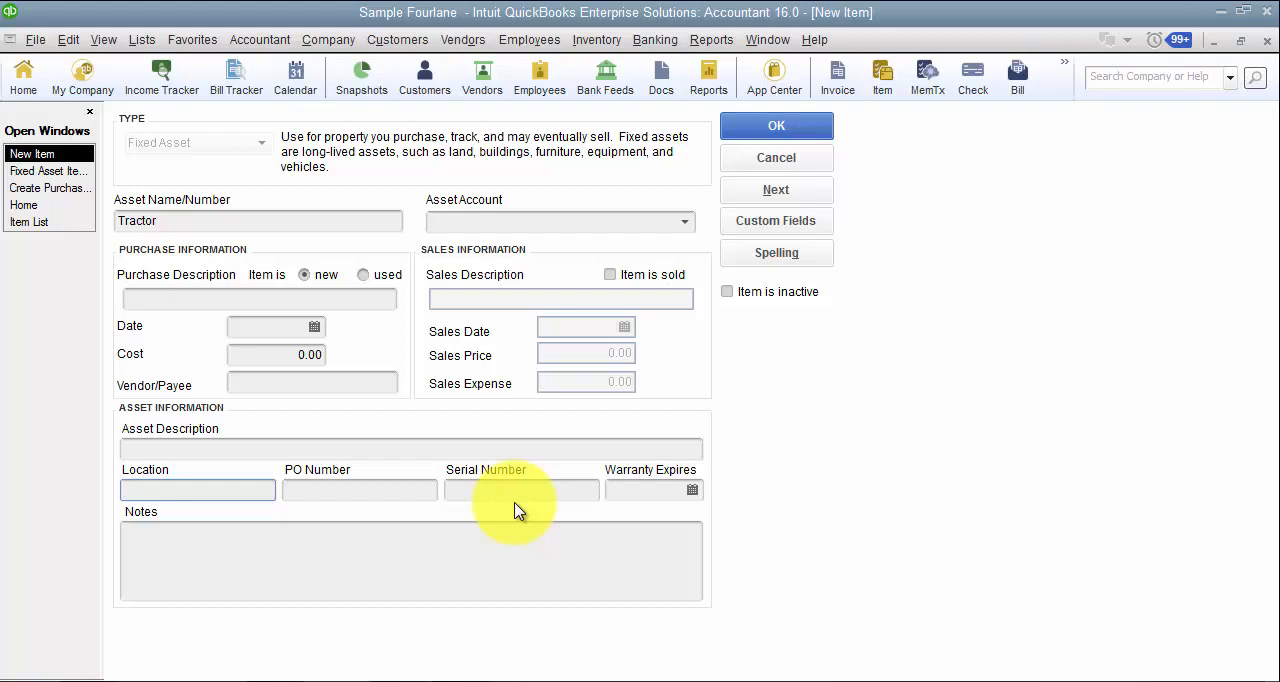
click(685, 221)
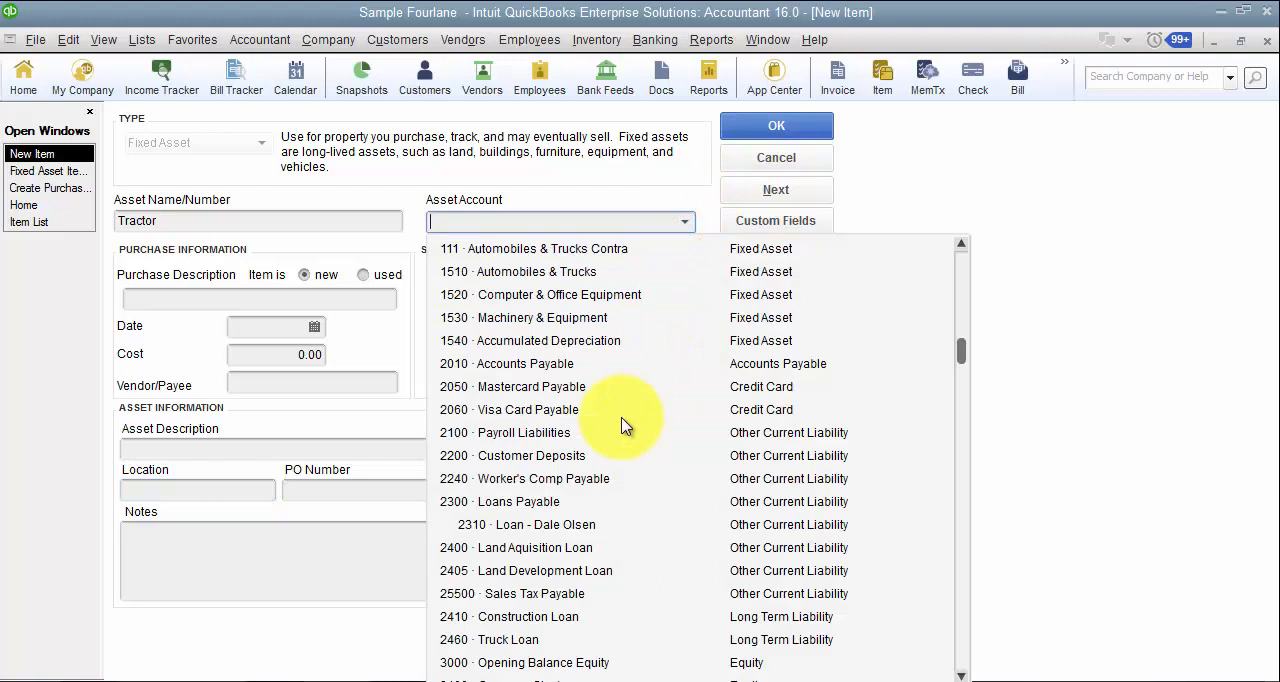
mouse_move(600, 318)
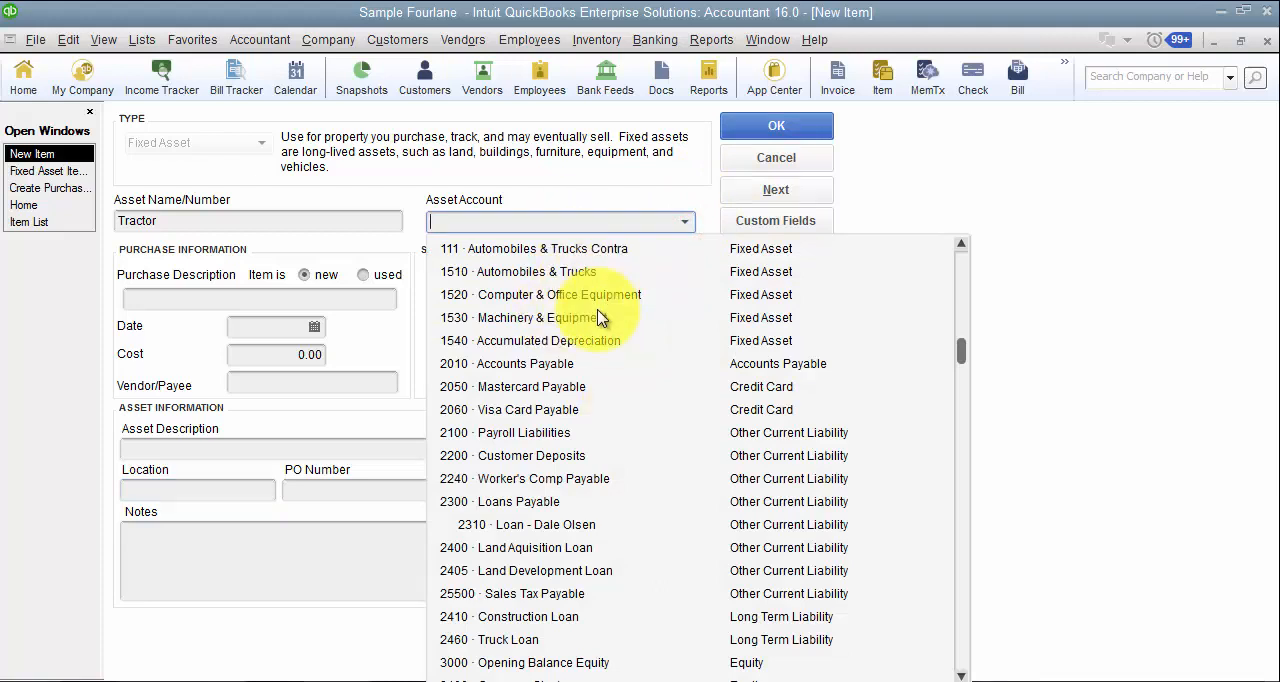
Assign 1530 · Machinery & Equipment, toggle 'Item is sold', and enter a 50,000.00 cost.
click(543, 317)
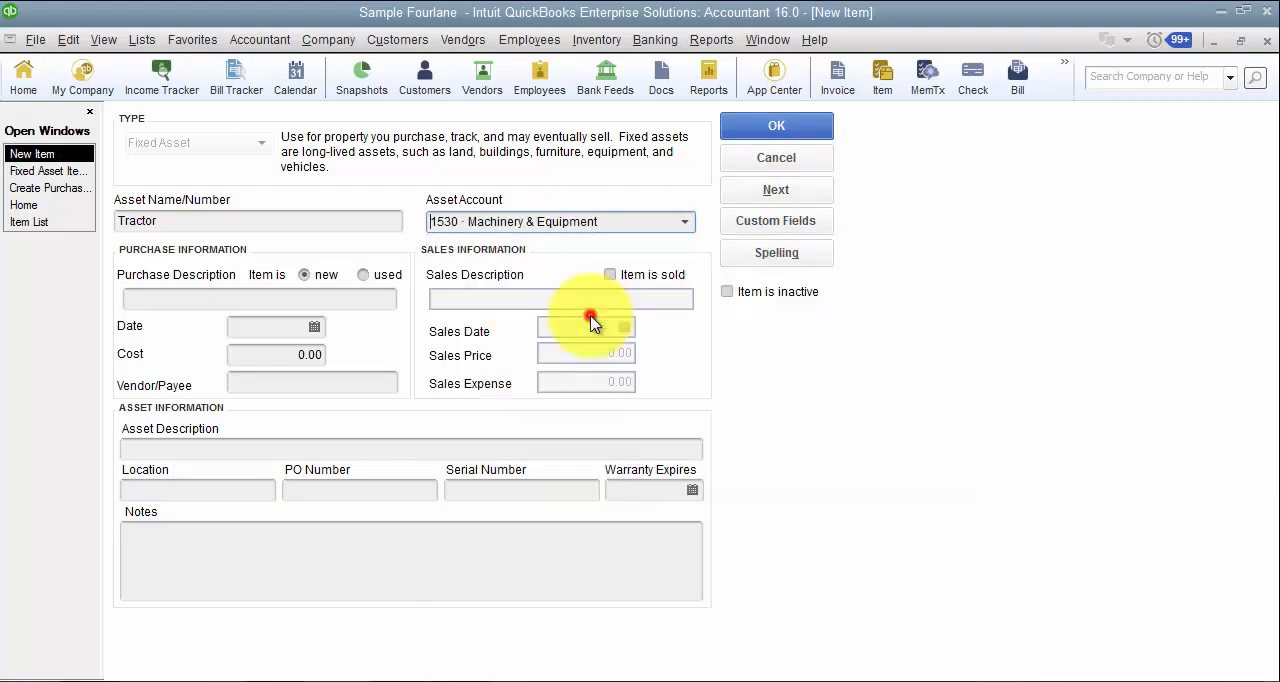
mouse_move(615, 320)
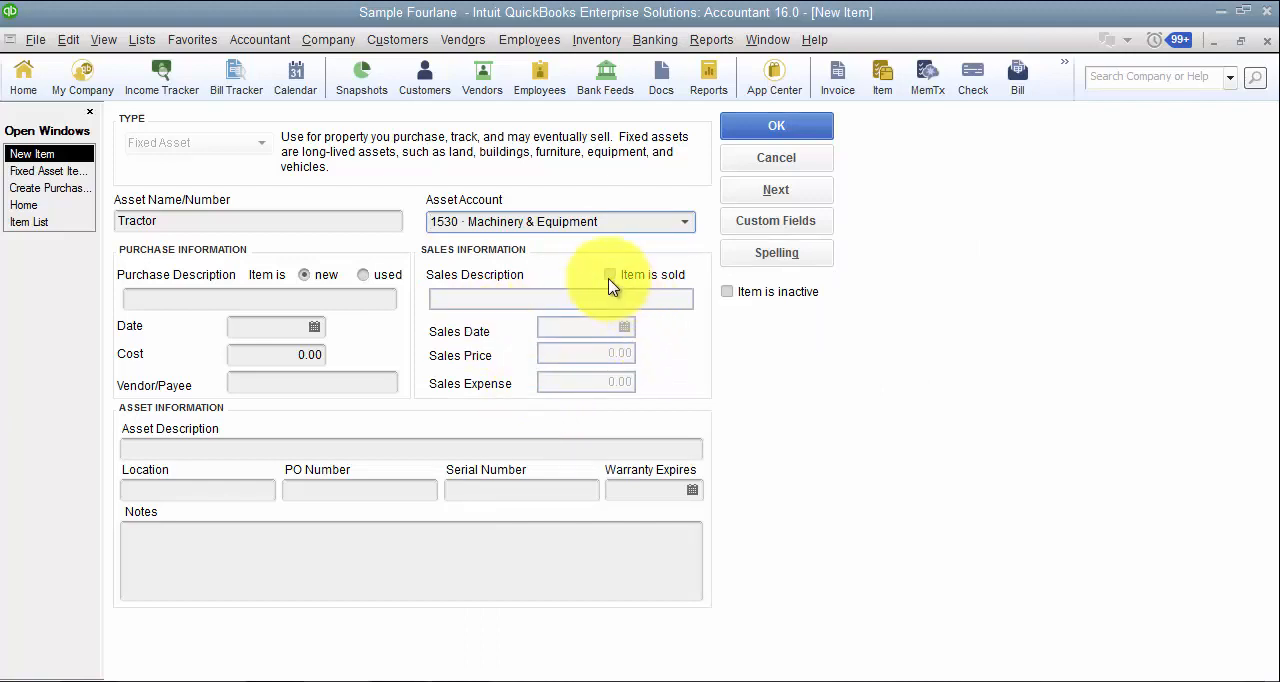
click(610, 274)
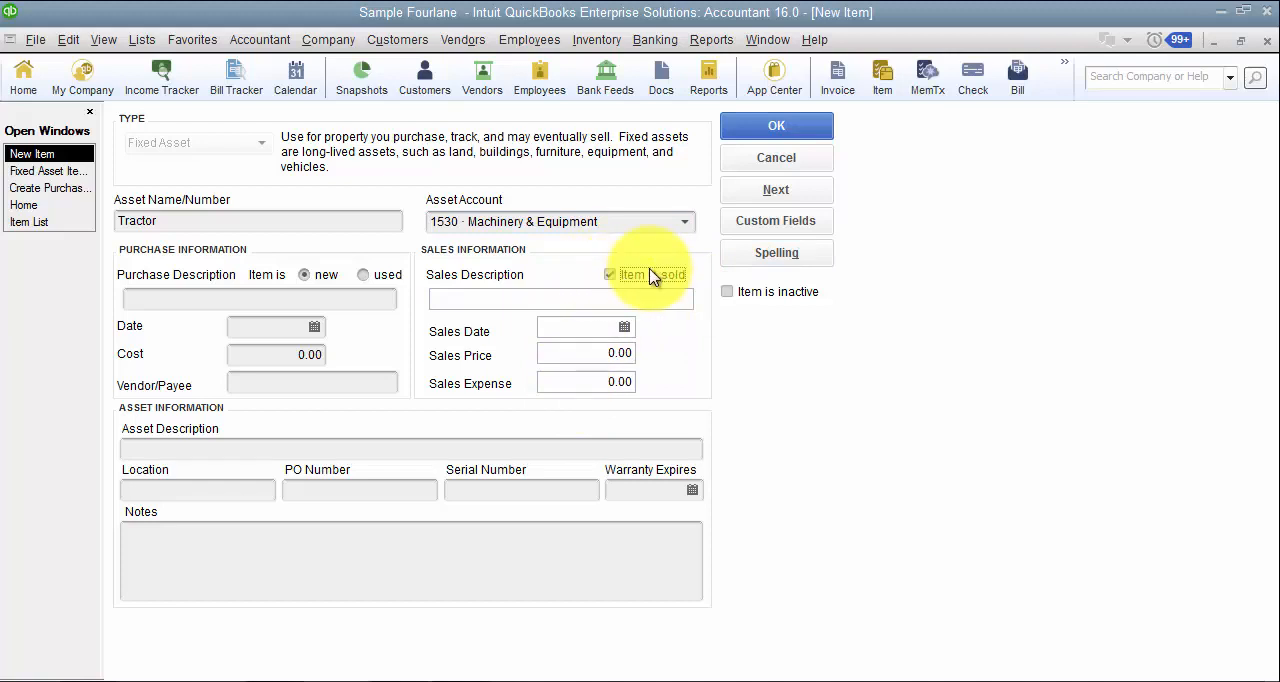
click(610, 274)
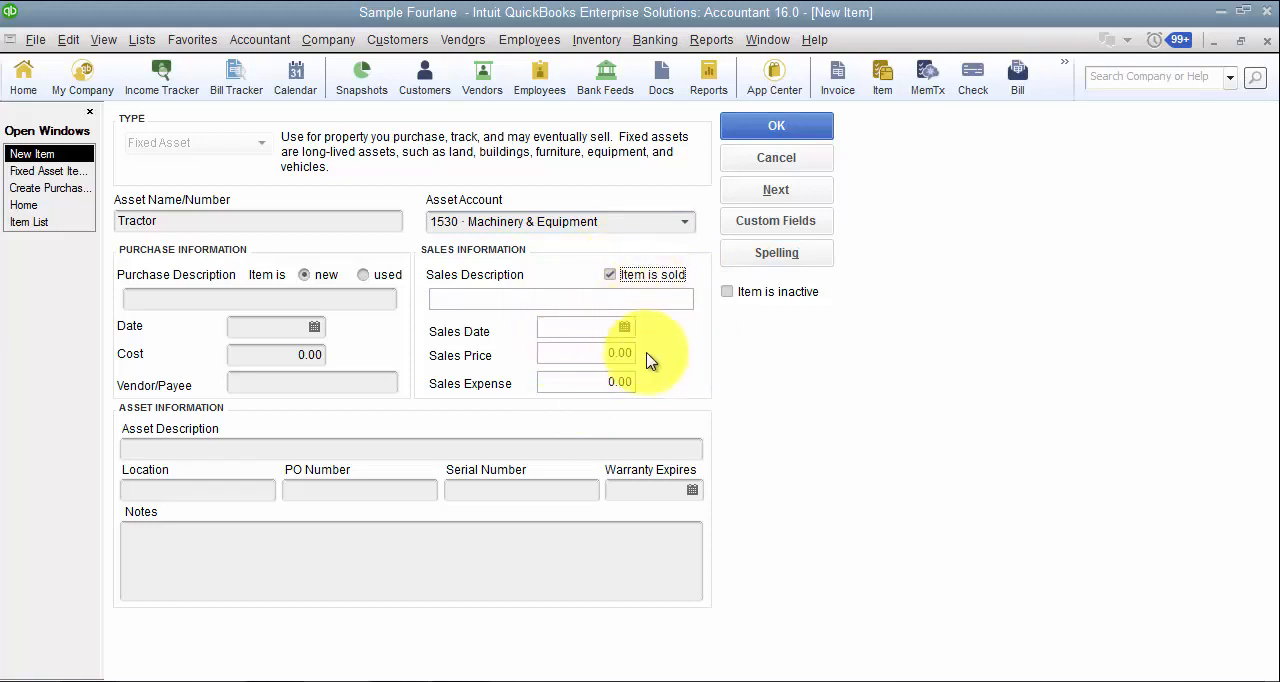
mouse_move(700, 390)
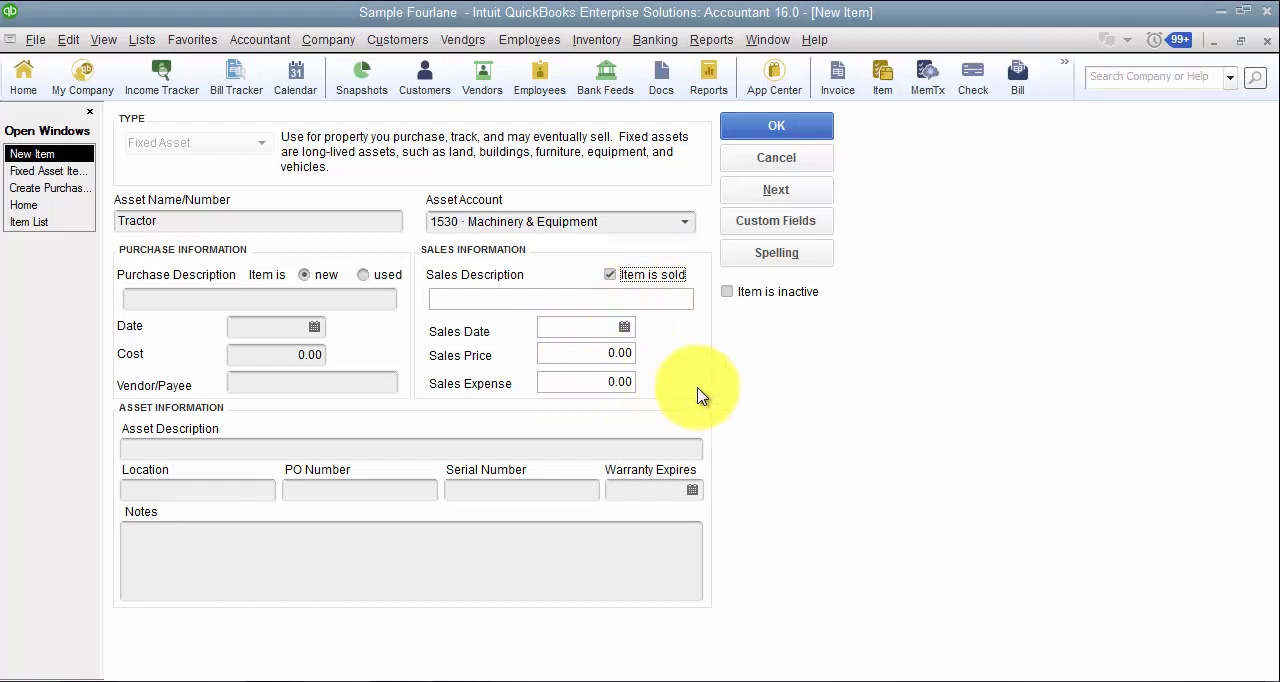
mouse_move(700, 398)
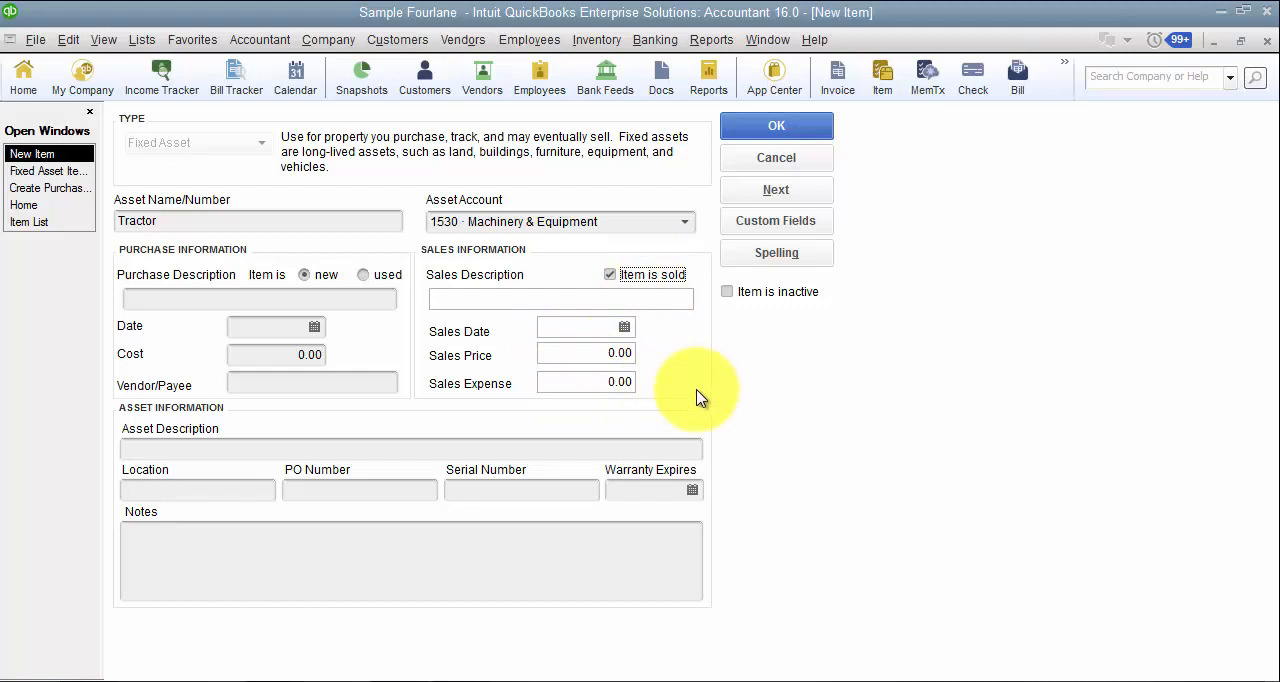
mouse_move(950, 330)
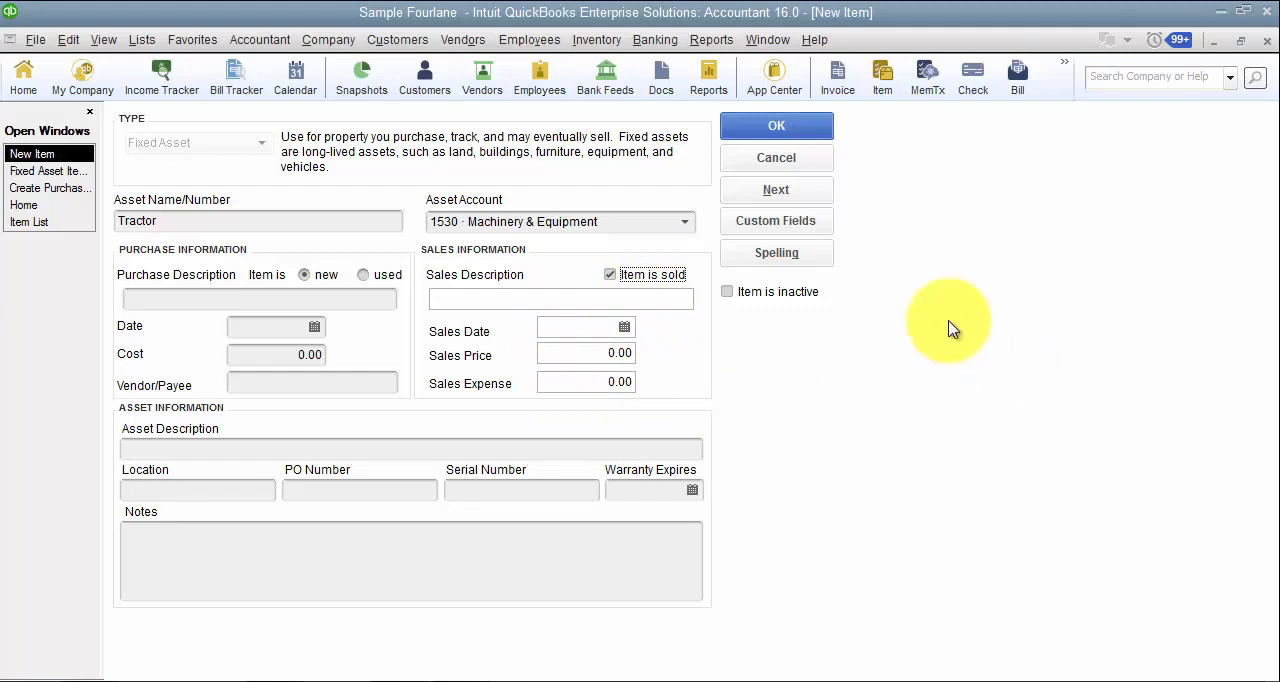
mouse_move(776, 252)
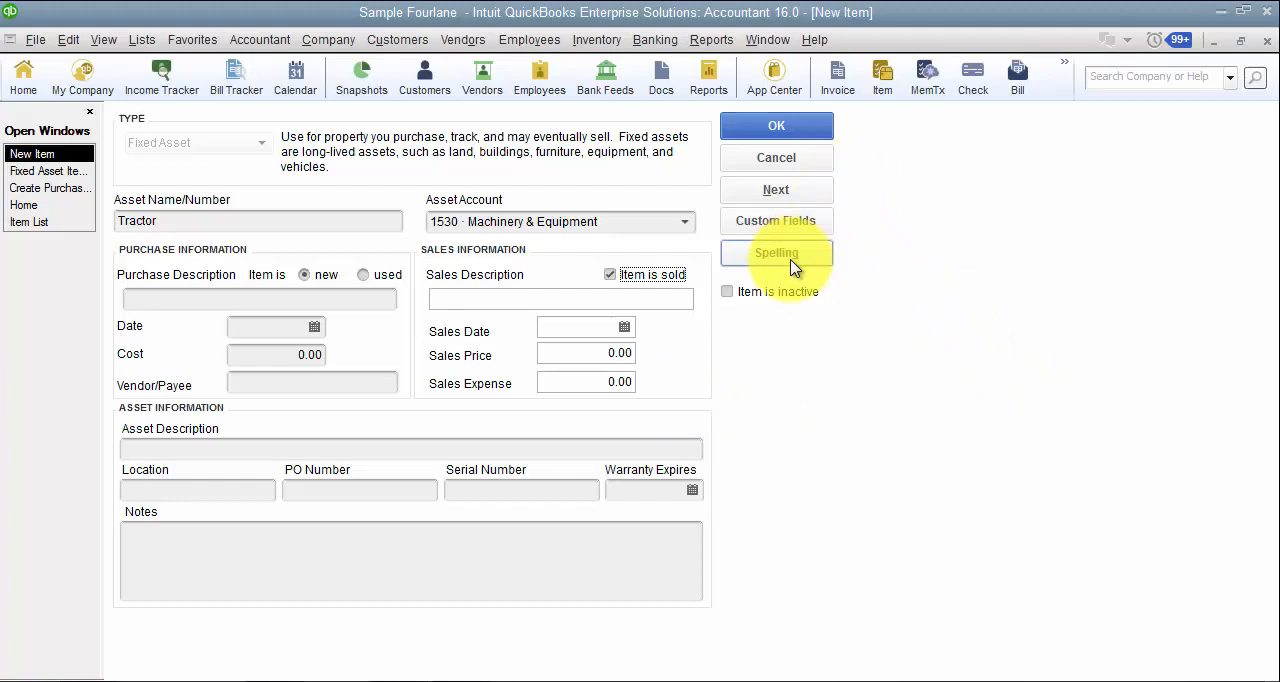
mouse_move(776, 190)
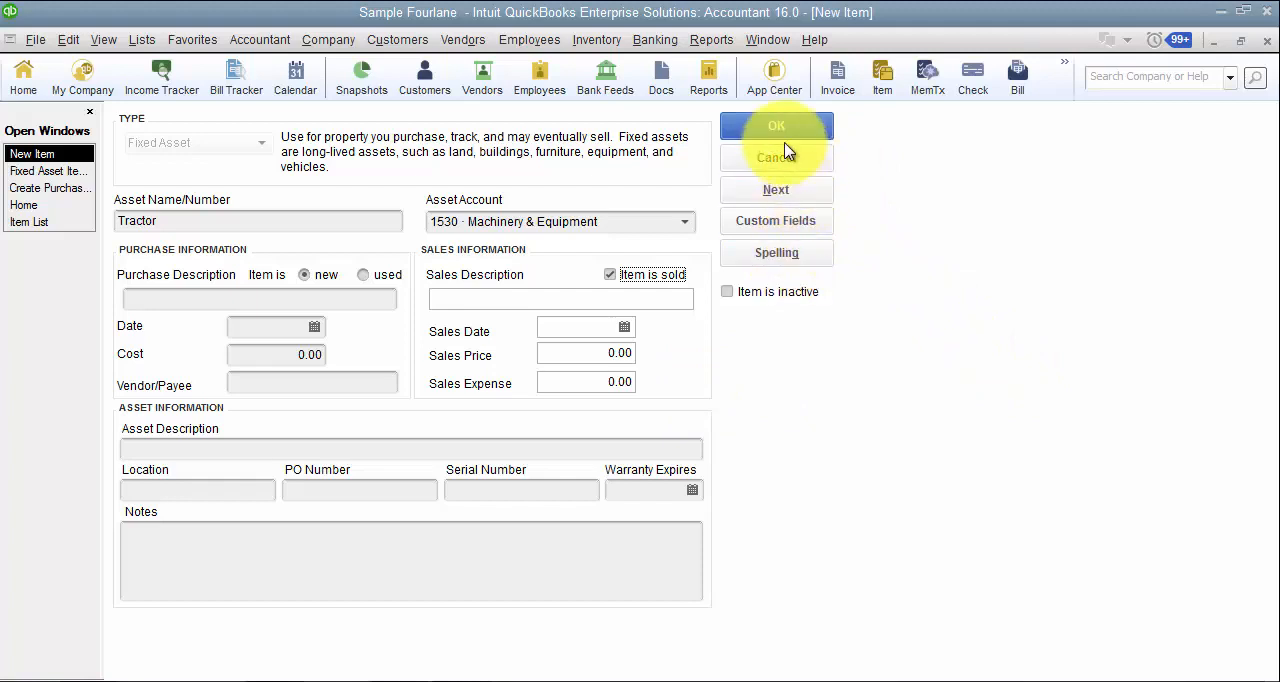
mouse_move(776, 157)
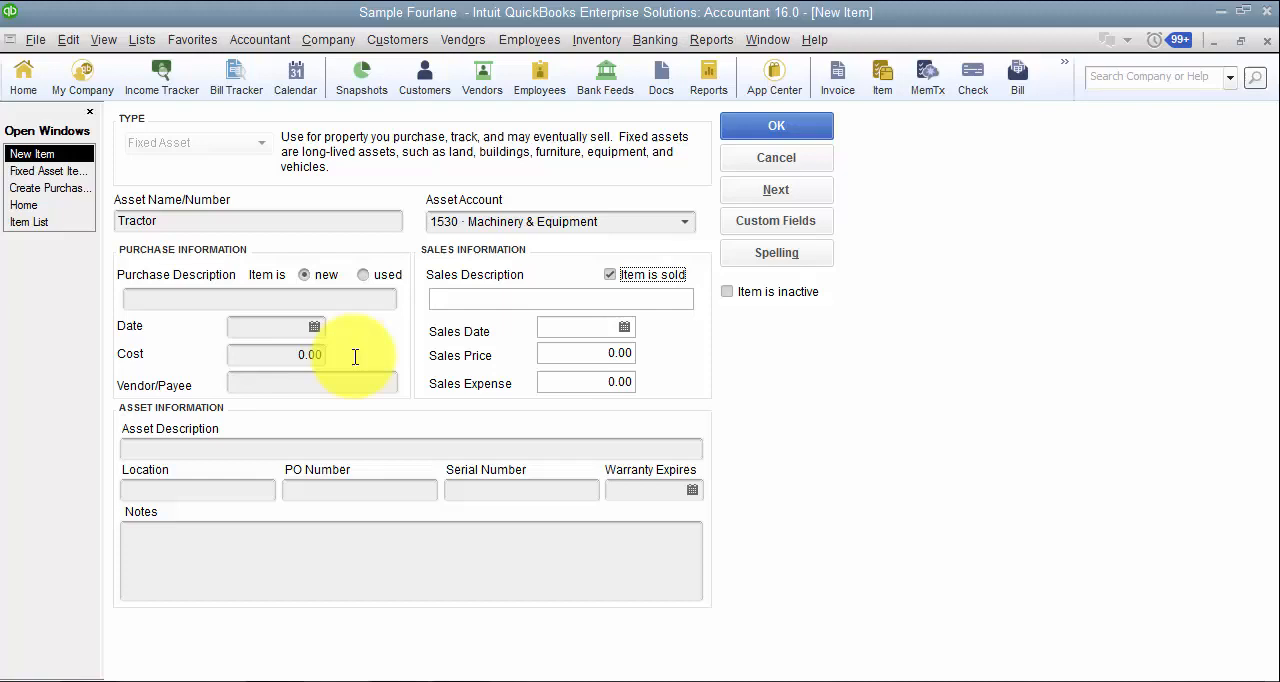
text(500.00)
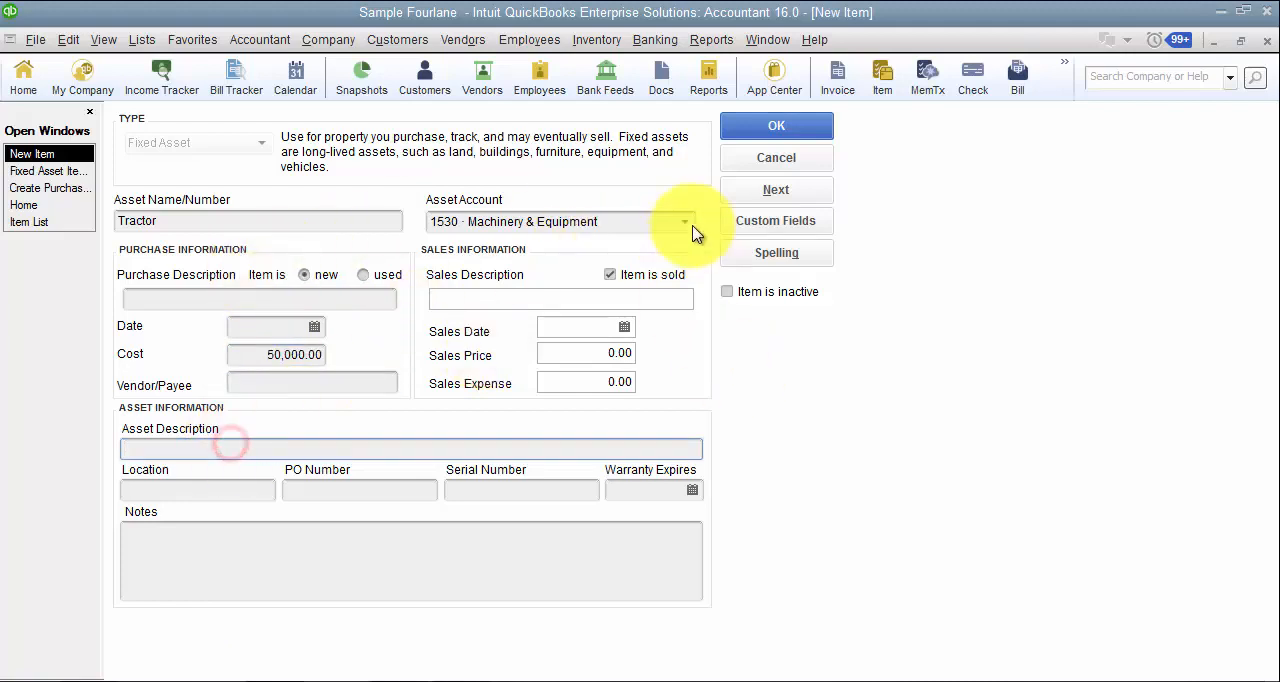
click(141, 39)
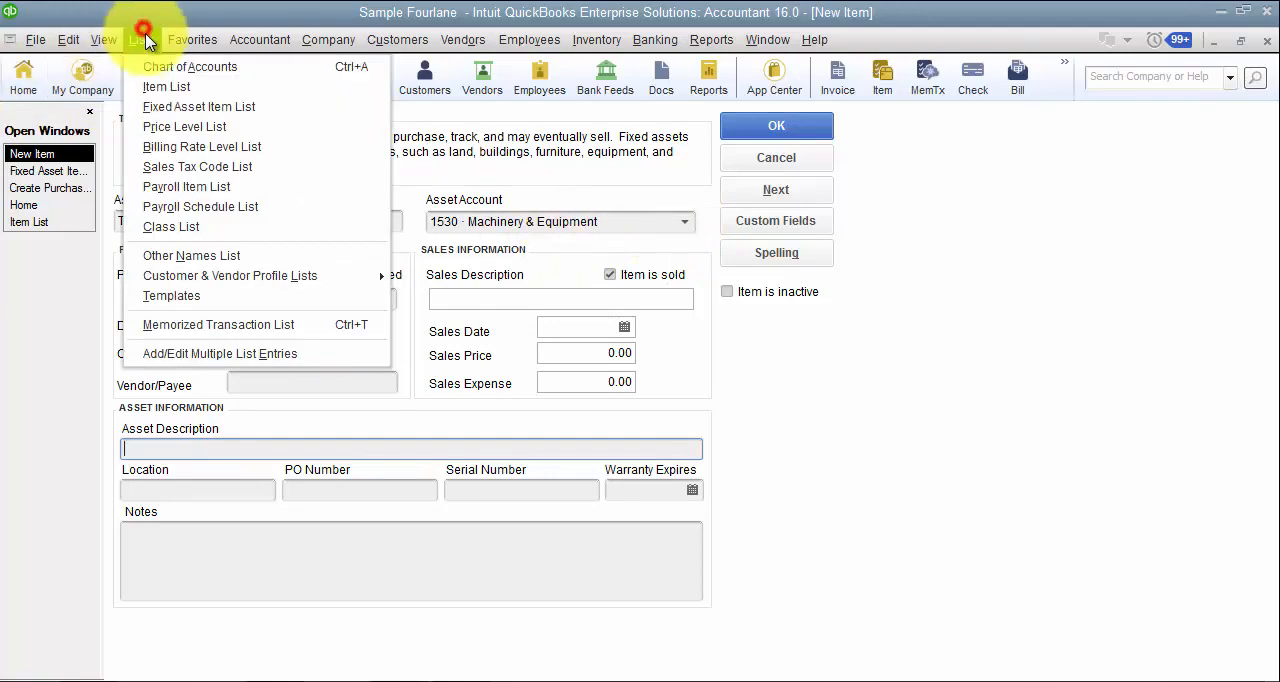
Bring up the Chart of Accounts beside the Tractor item form.
click(189, 66)
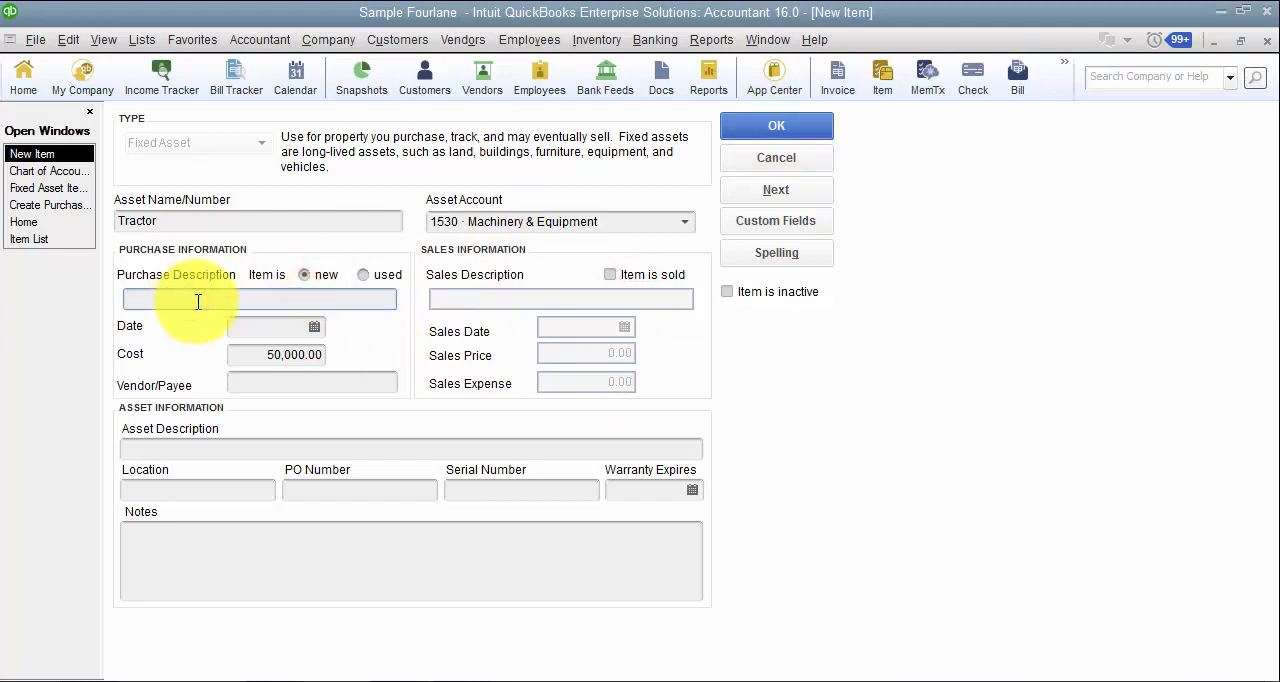
Describe the asset as 'John Deer Tractor', handle the purchase-date and duplicate-name warnings, and rename it 'Tractor 45454'.
text(John)
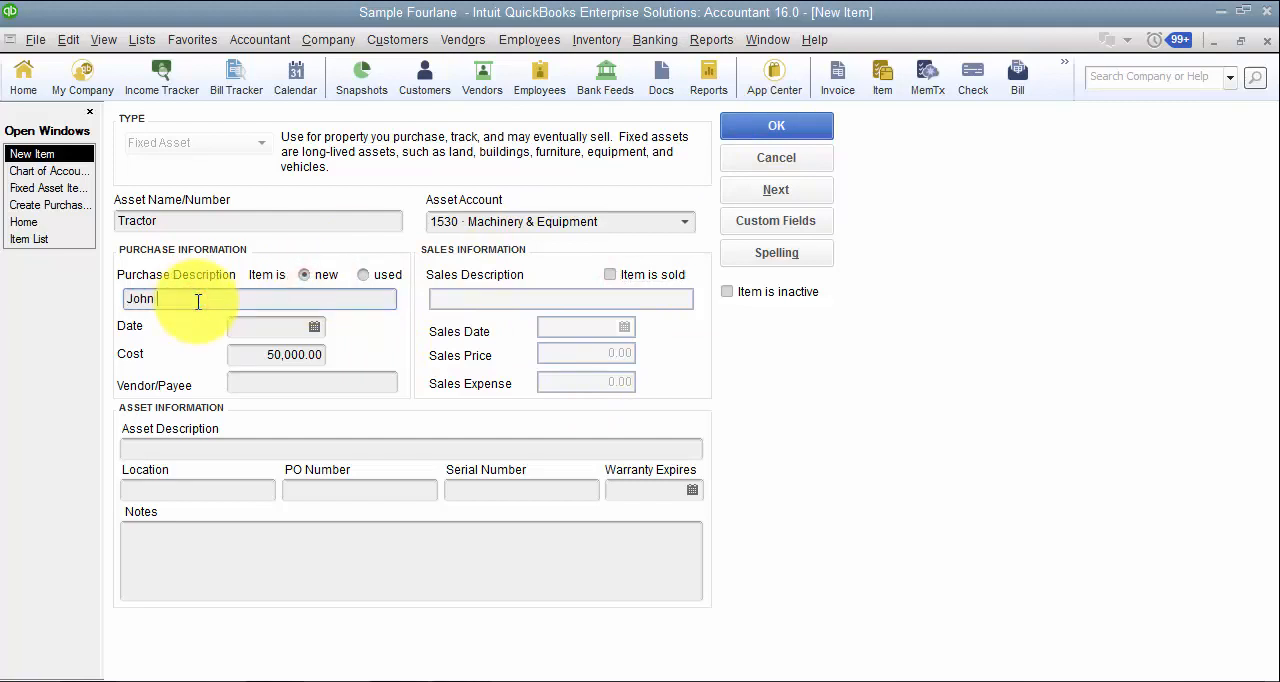
text(Deer Tractor)
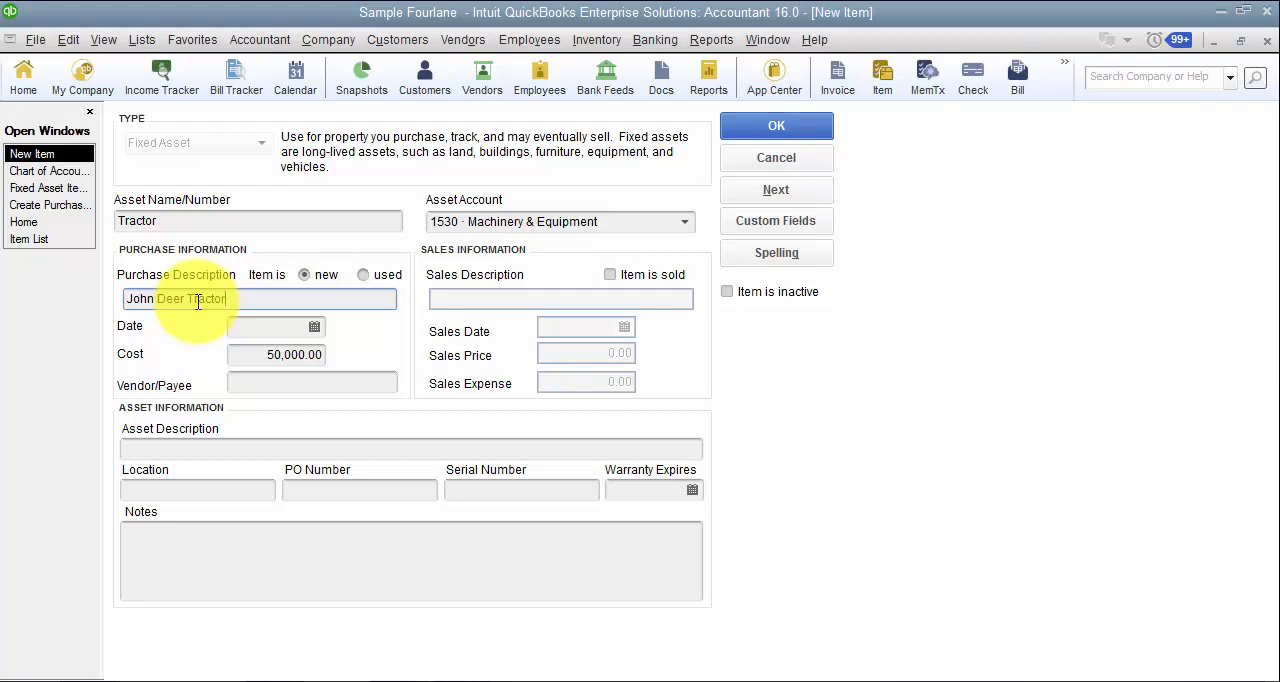
click(776, 125)
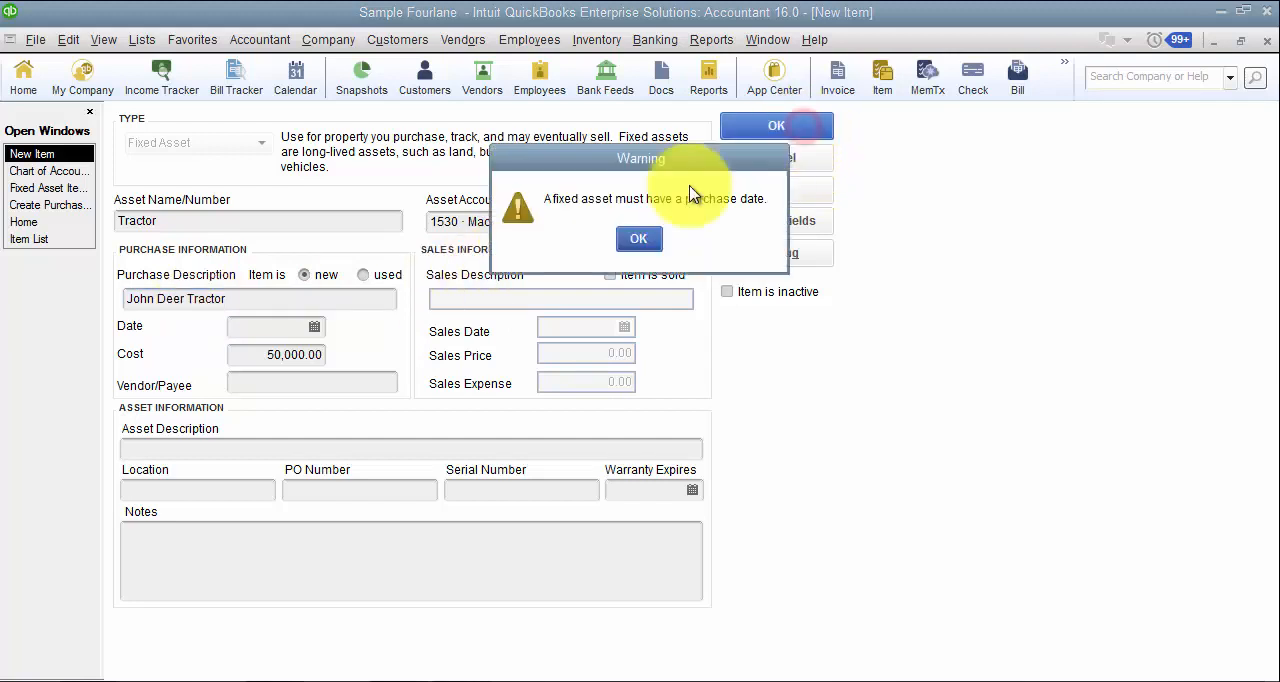
click(639, 238)
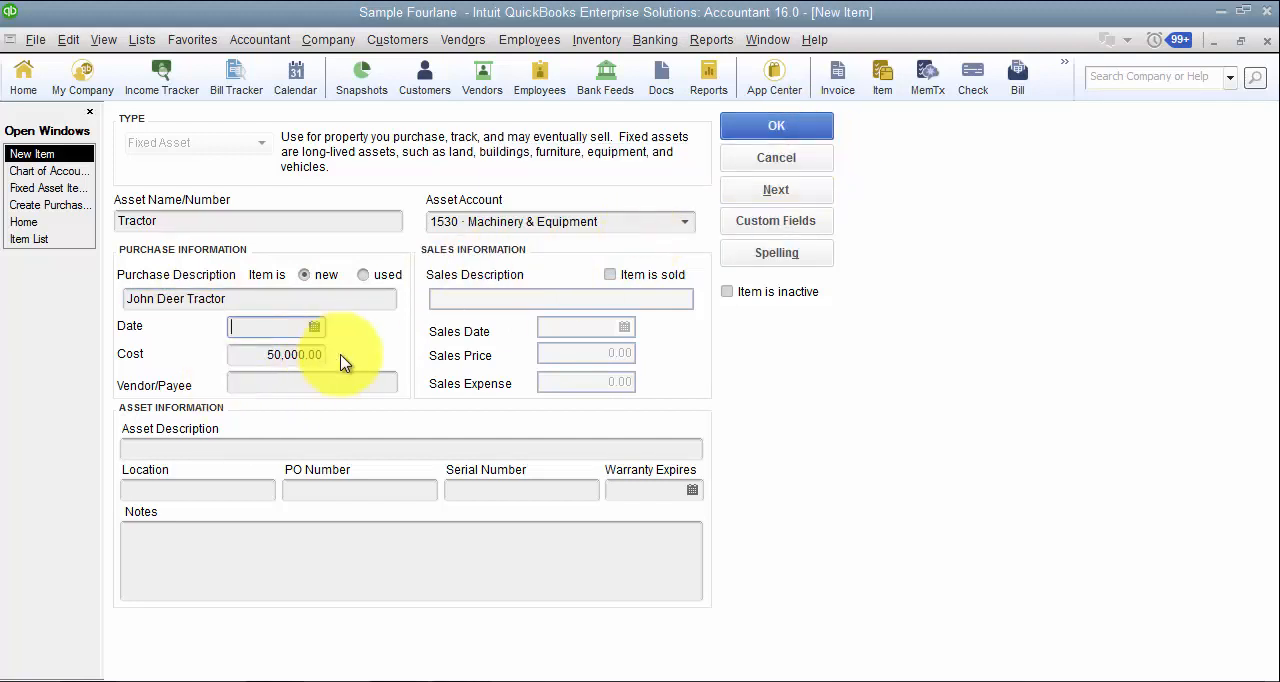
click(776, 125)
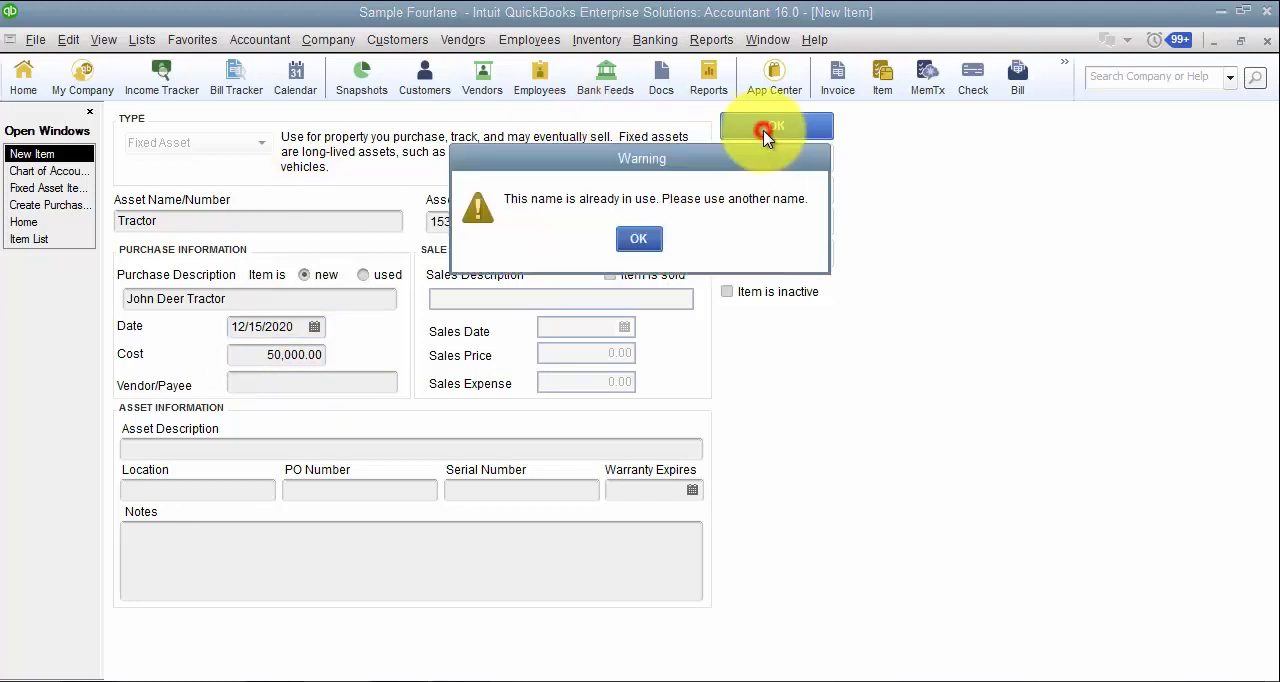
click(638, 238)
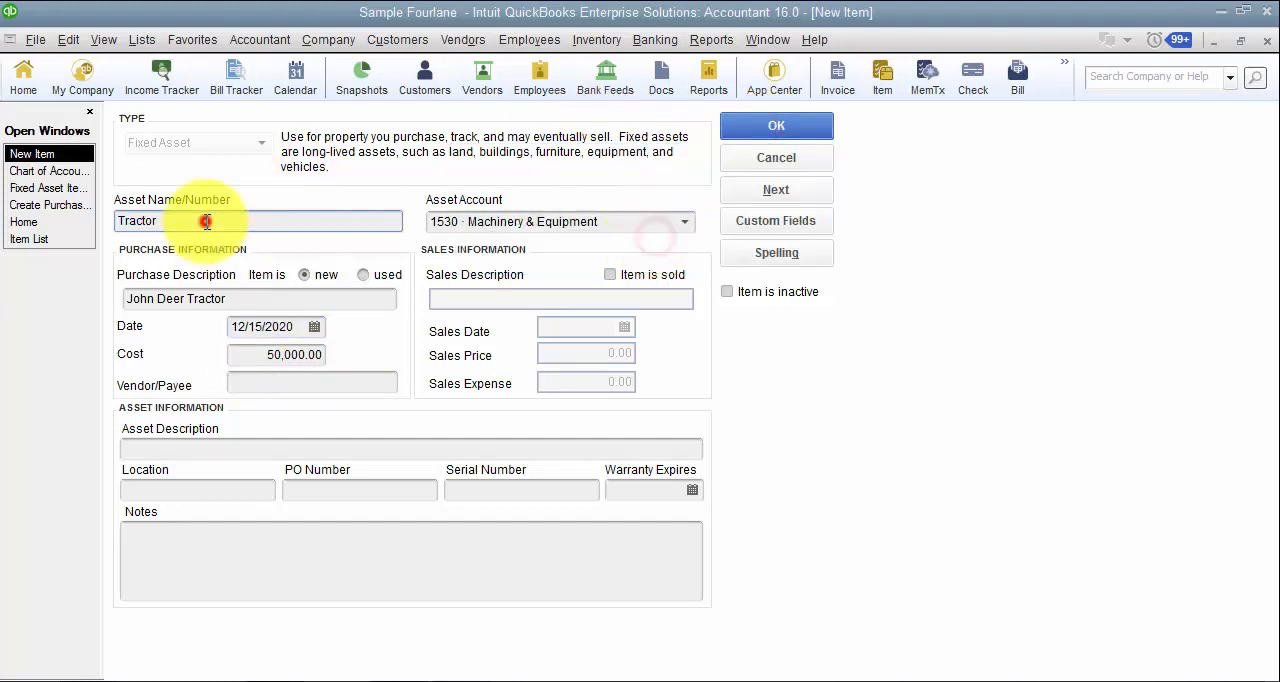
text(45454)
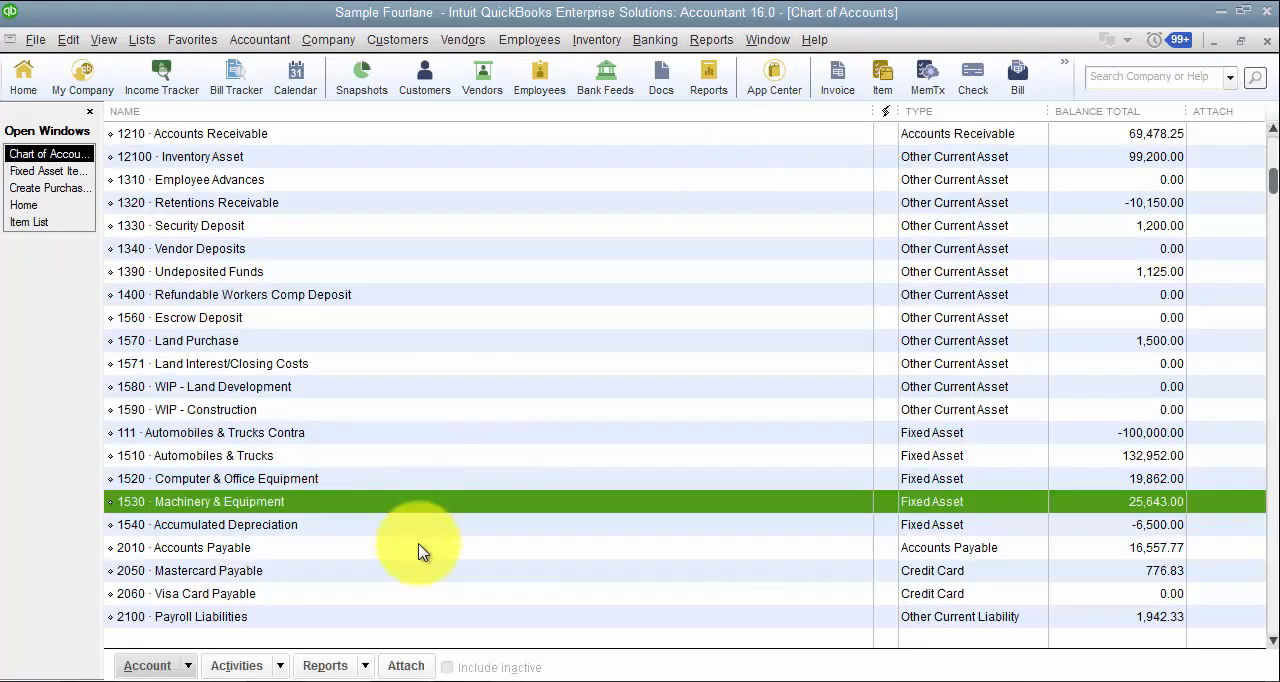
mouse_move(555, 488)
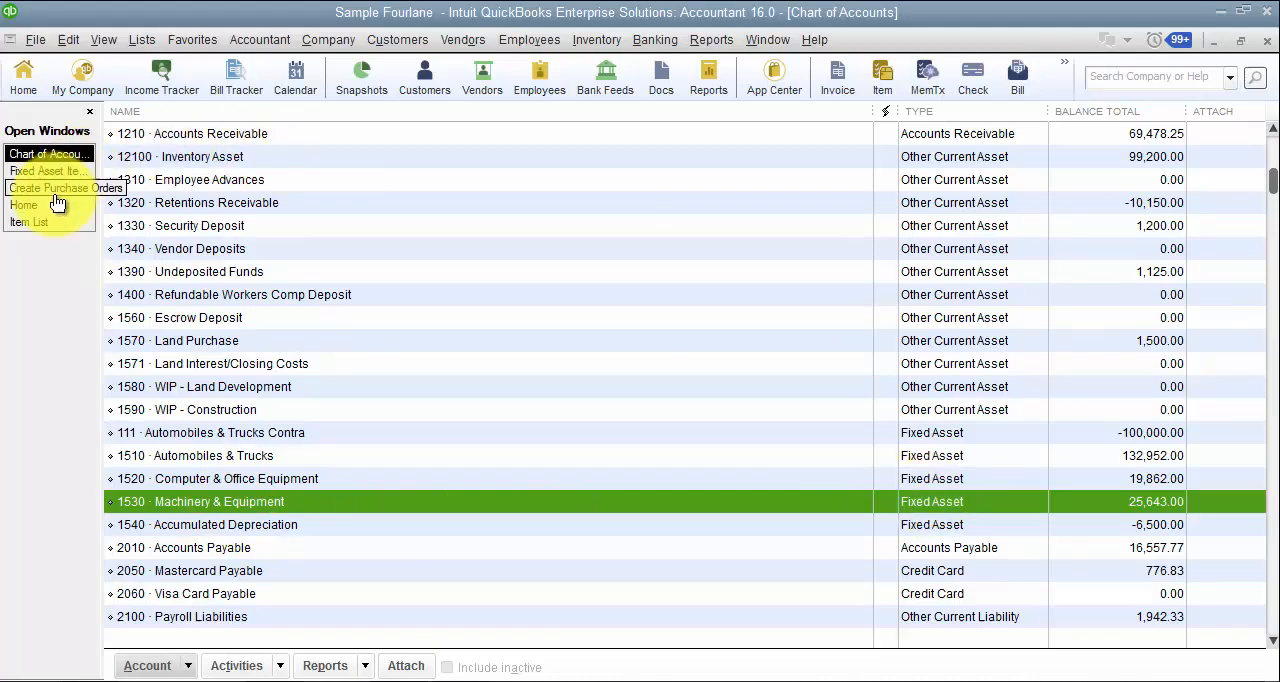
Return to the purchase order, now listing Tractor 45454 at 50,000.00.
click(65, 188)
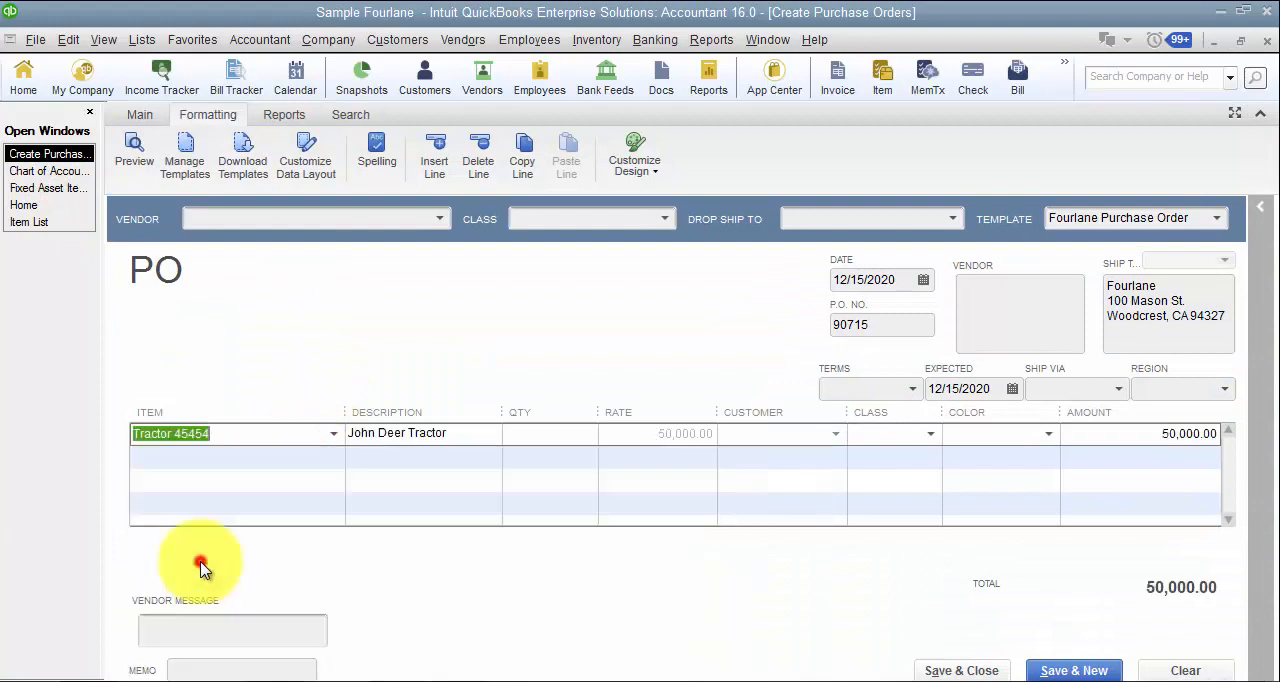
mouse_move(477, 555)
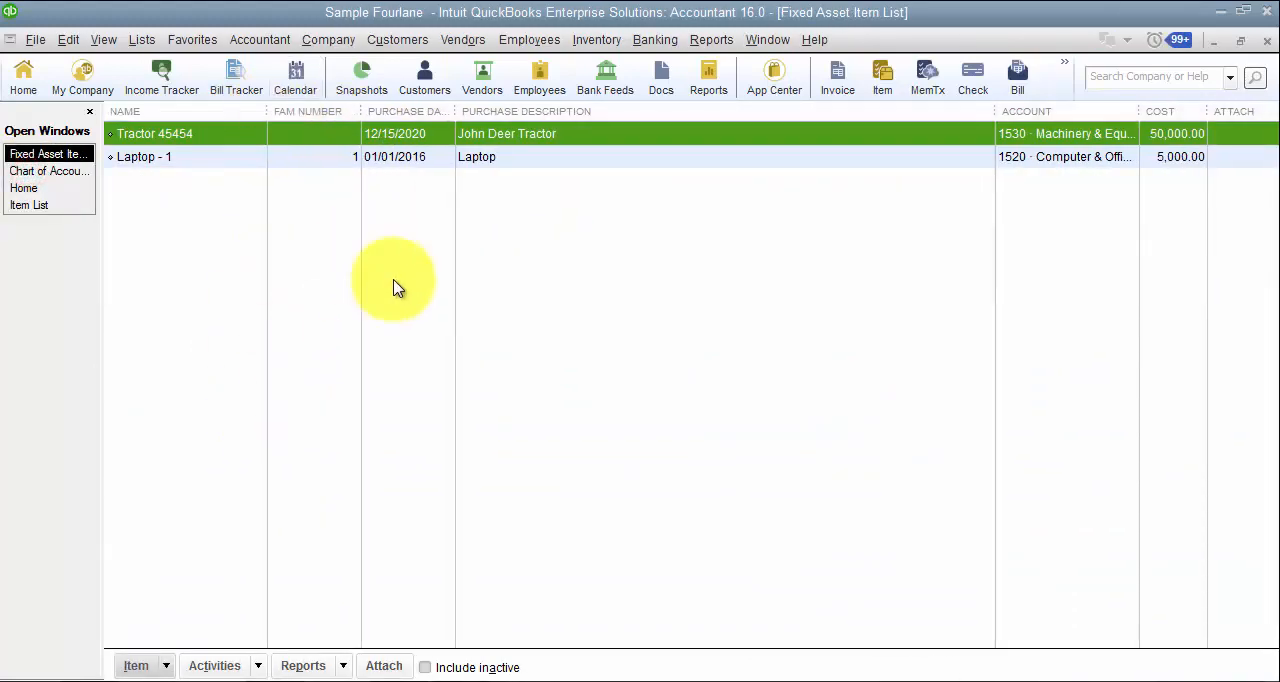
mouse_move(418, 335)
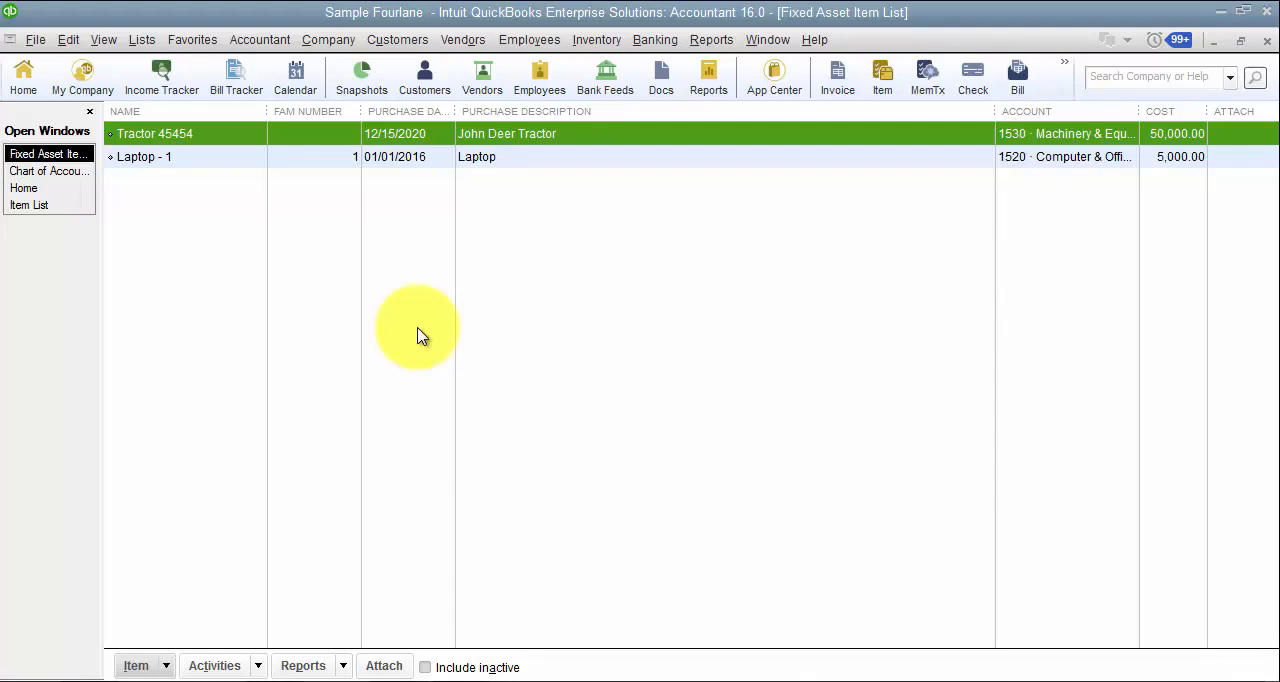
right_click(155, 133)
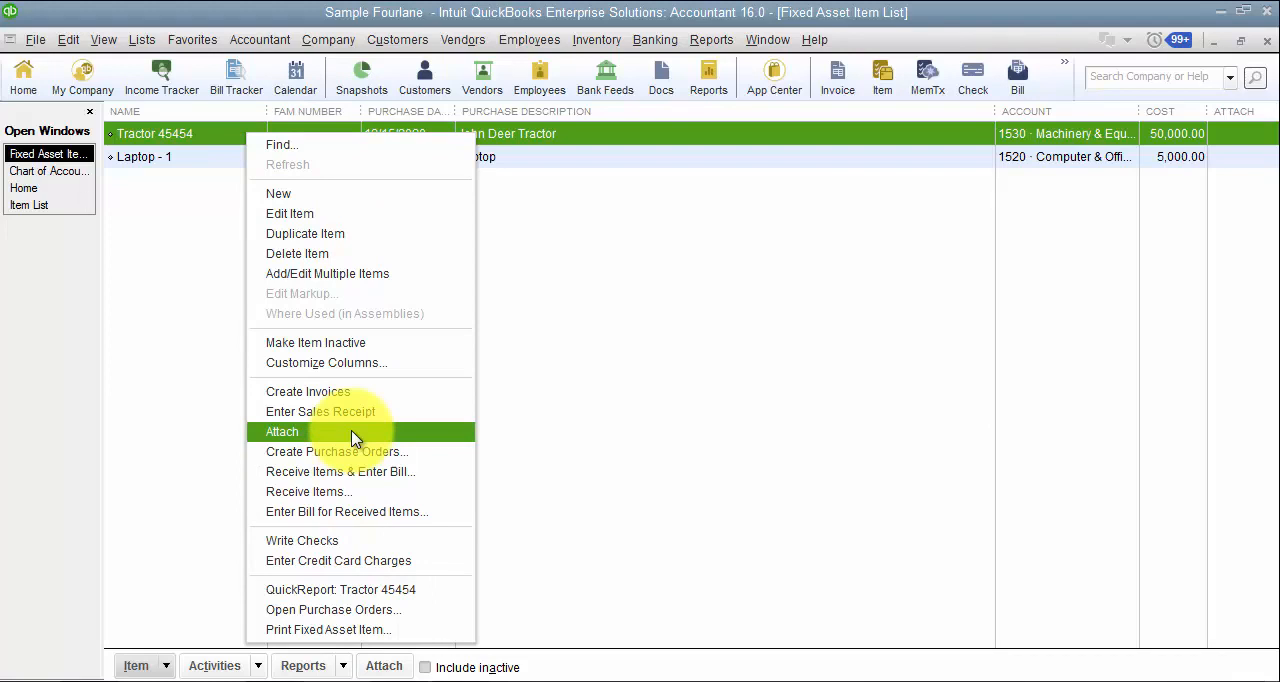
mouse_move(180, 175)
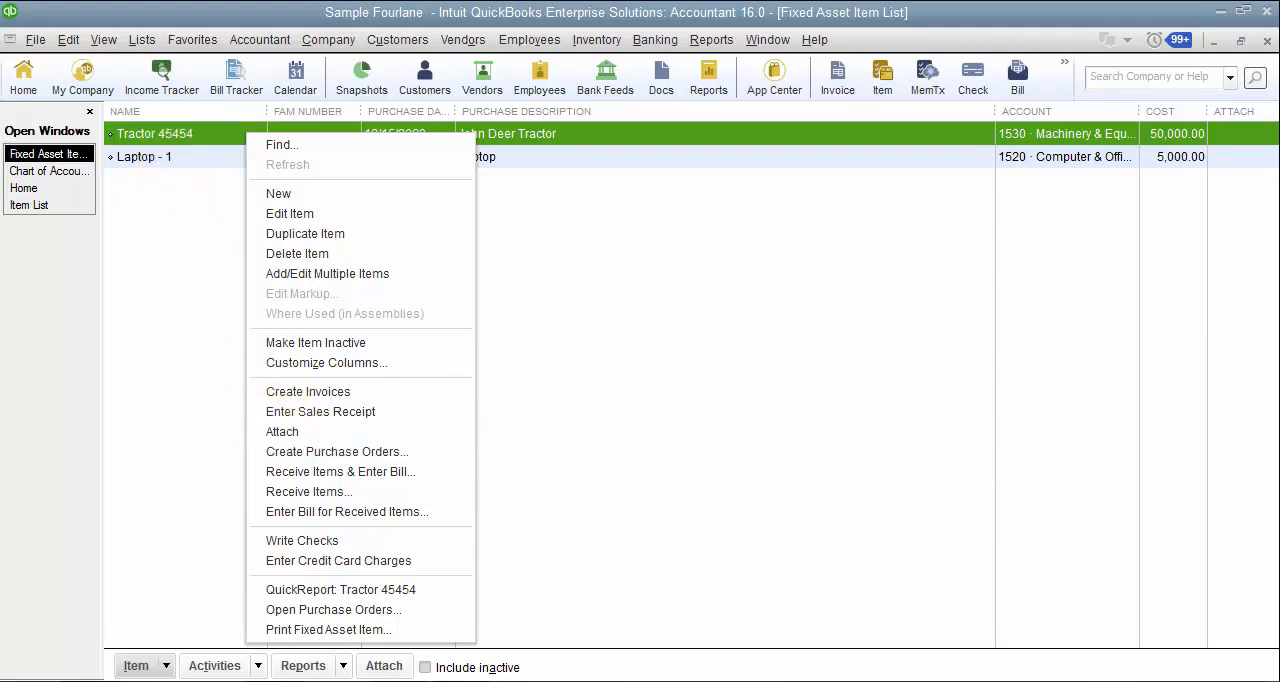
click(900, 398)
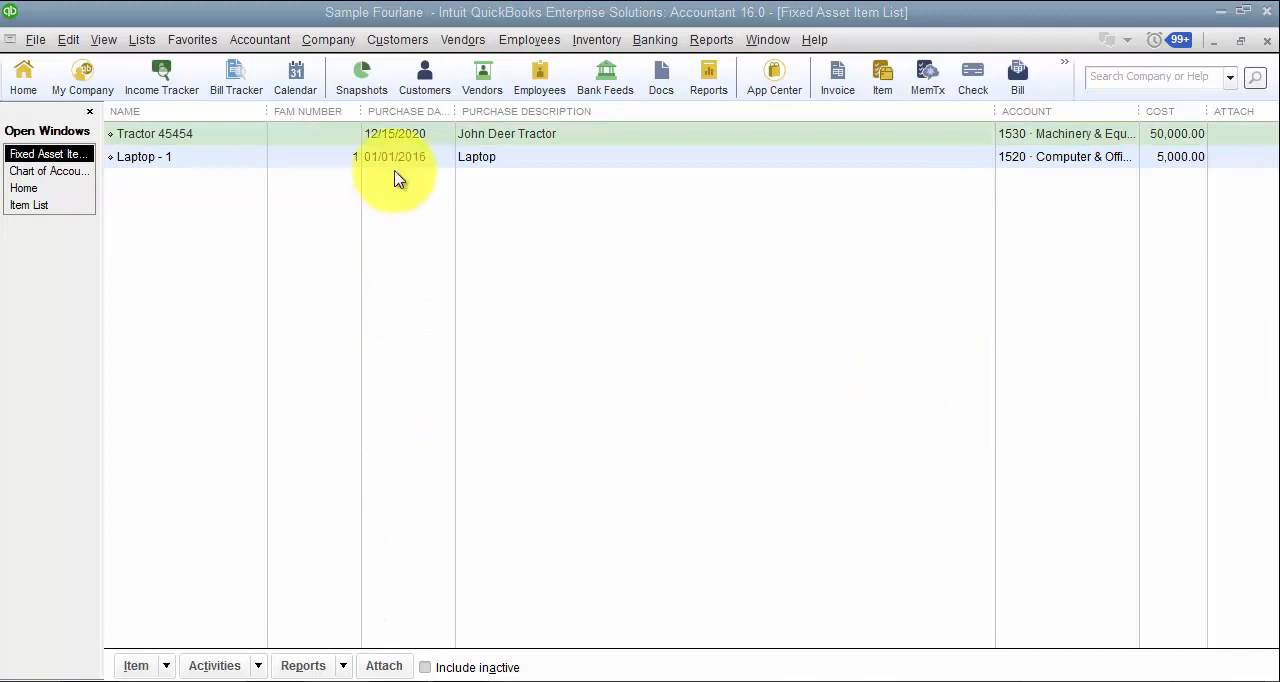
Mark Tractor 45454 as sold on 12/15/2020 for a sales price of 450 and return to Home.
double_click(155, 133)
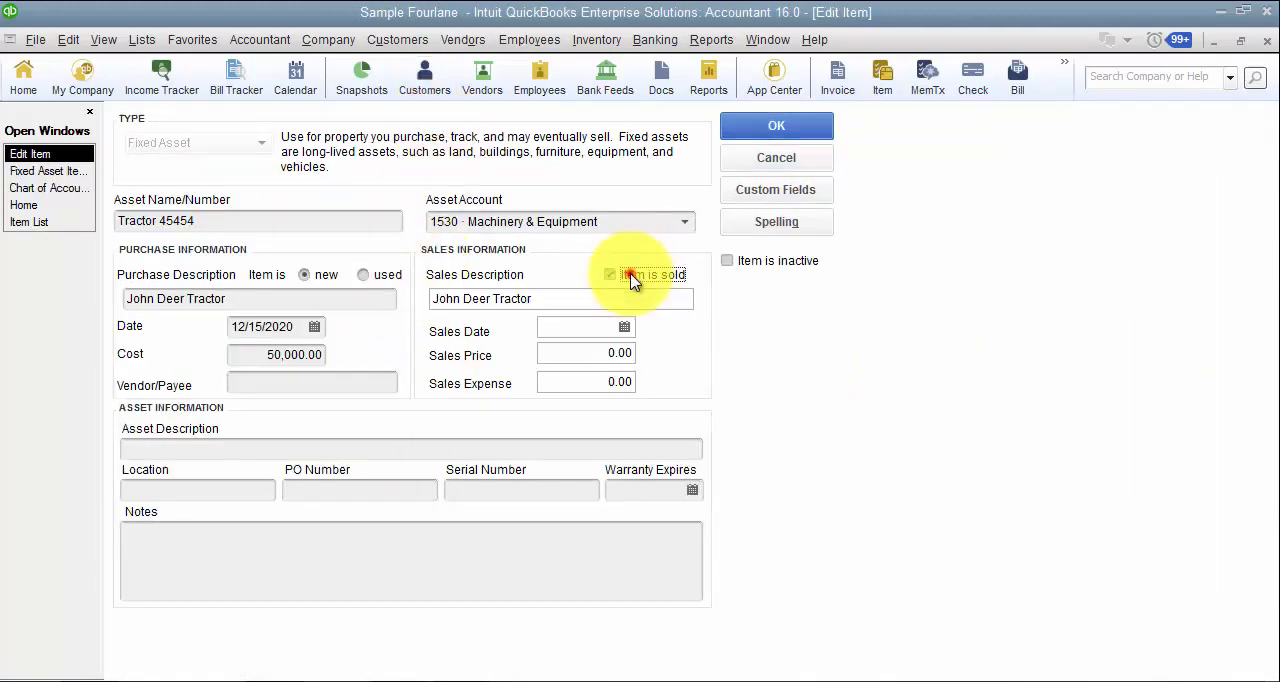
click(610, 274)
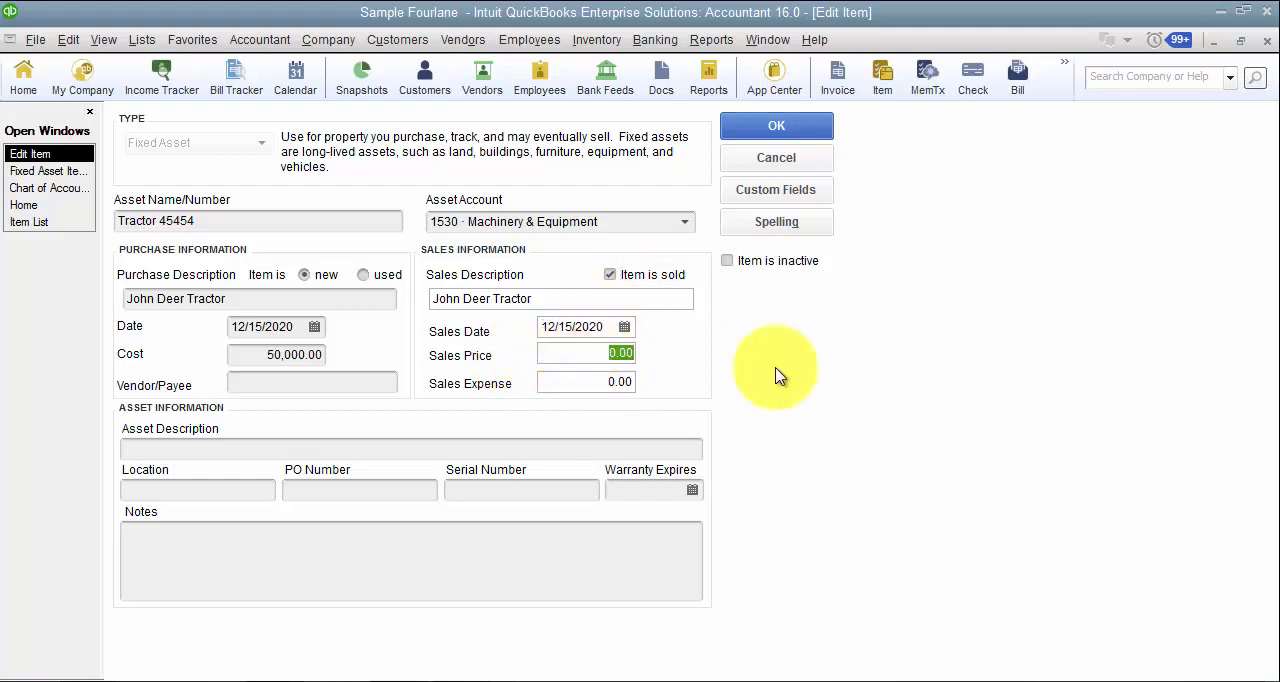
text(450)
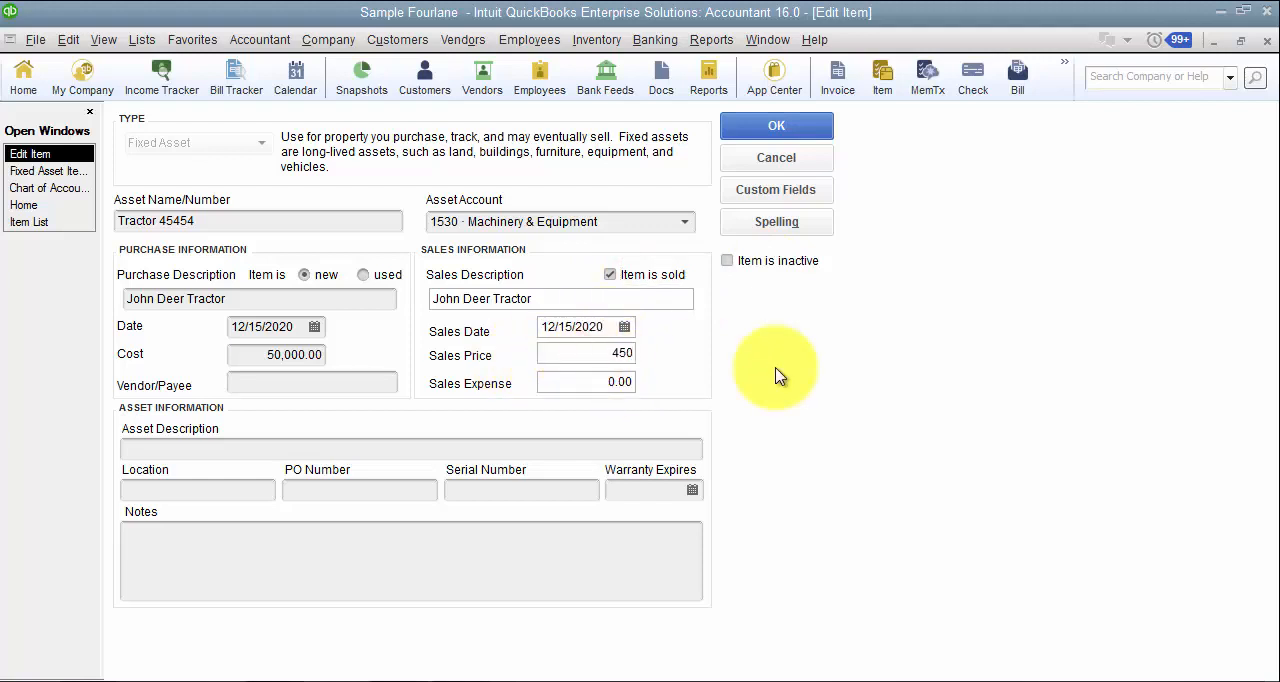
click(776, 125)
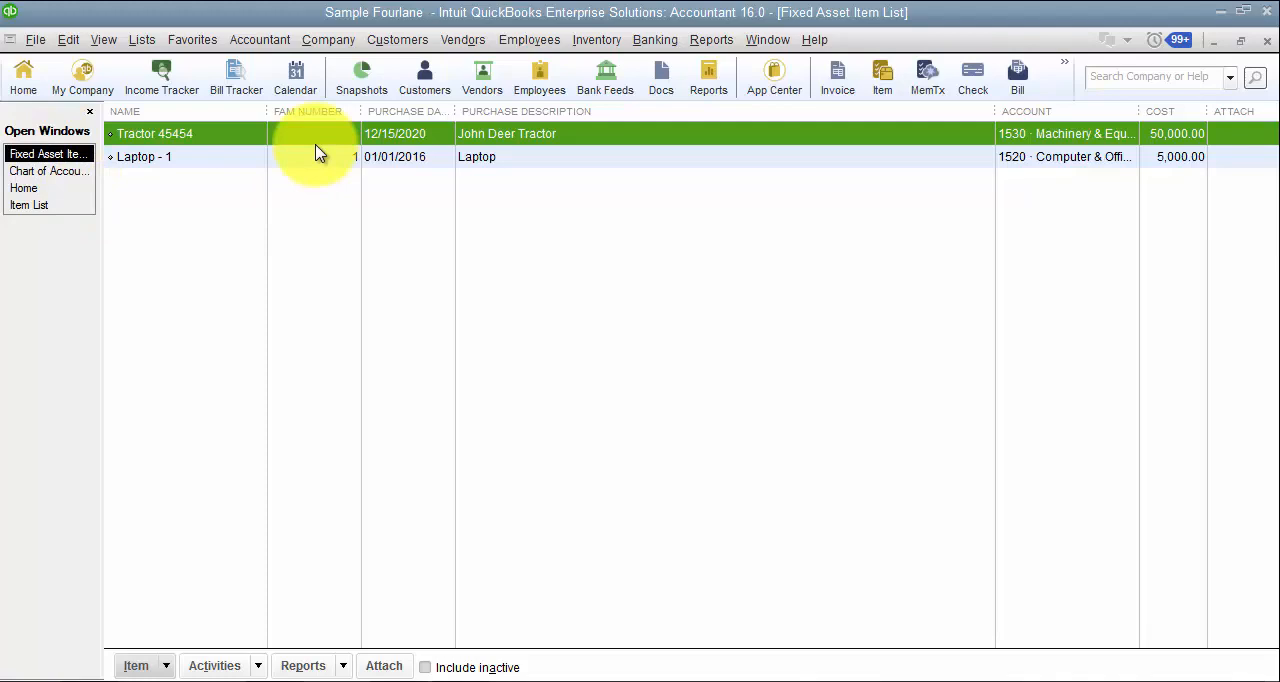
click(24, 188)
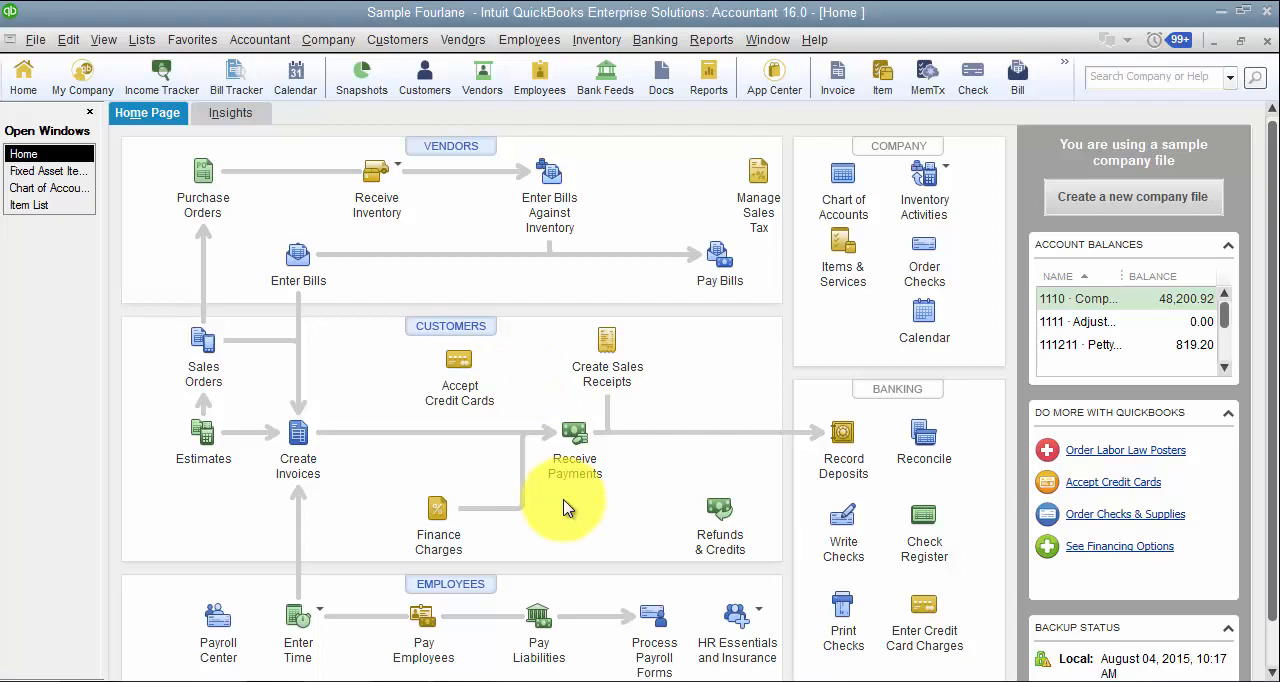
mouse_move(563, 503)
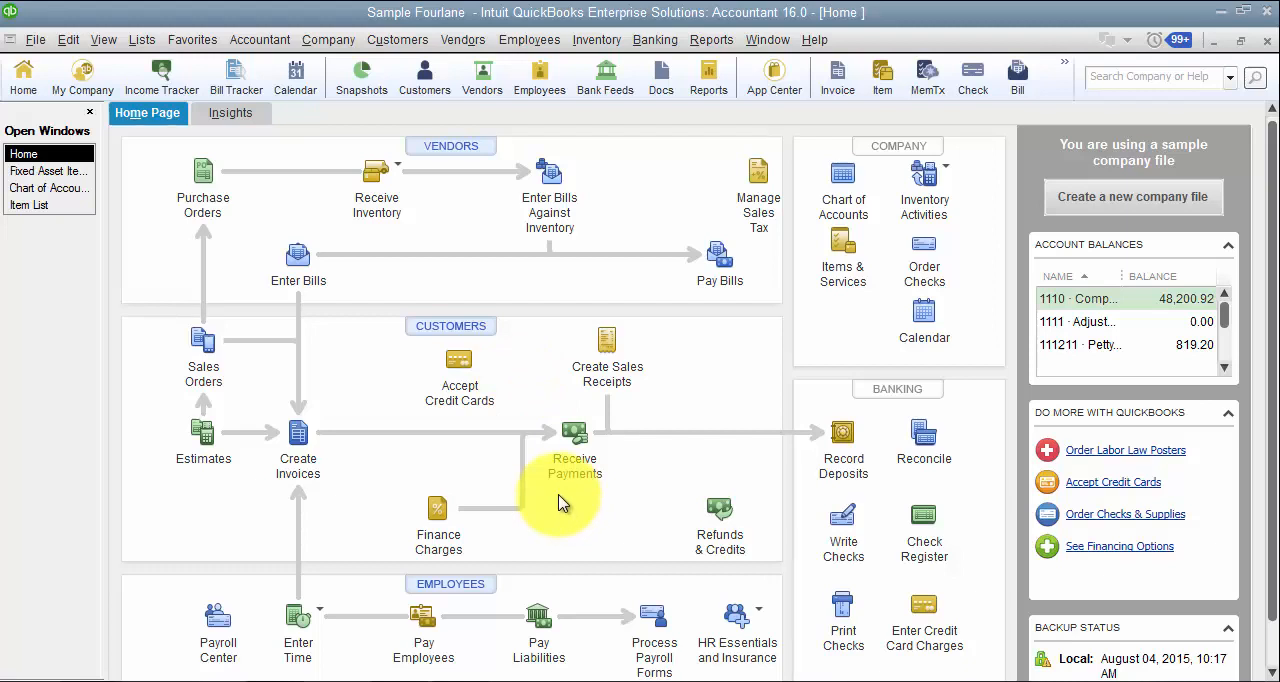
mouse_move(558, 500)
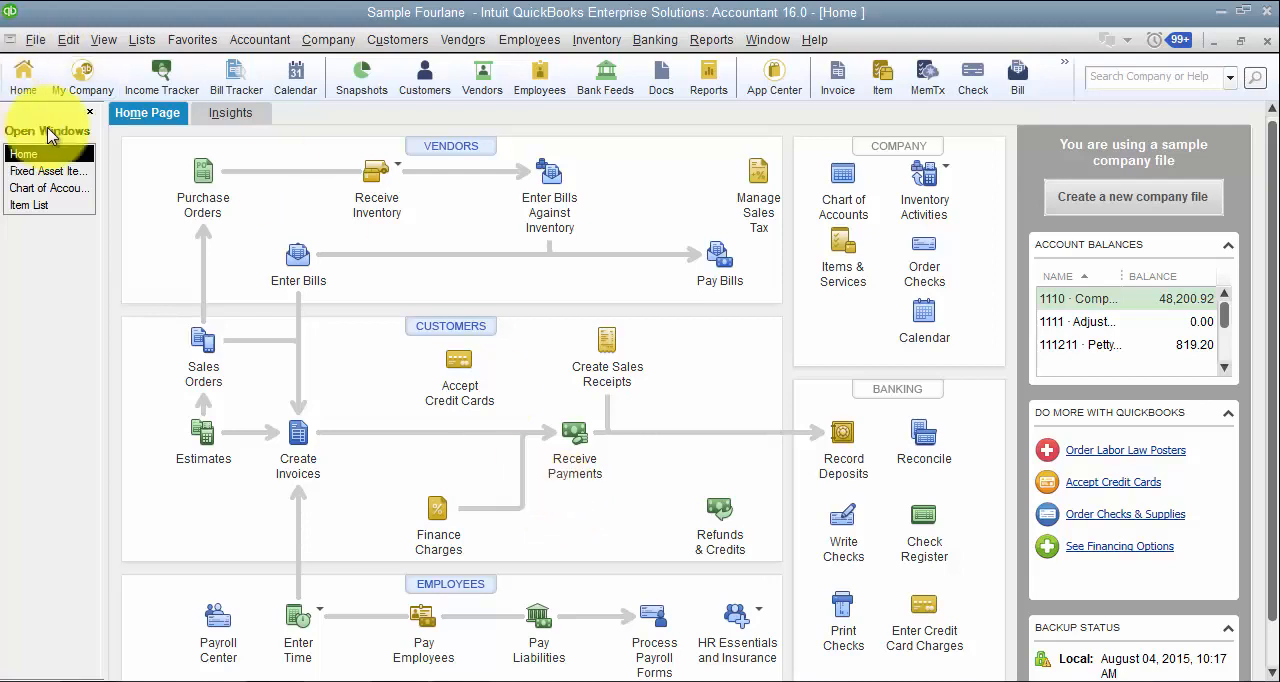
mouse_move(725, 415)
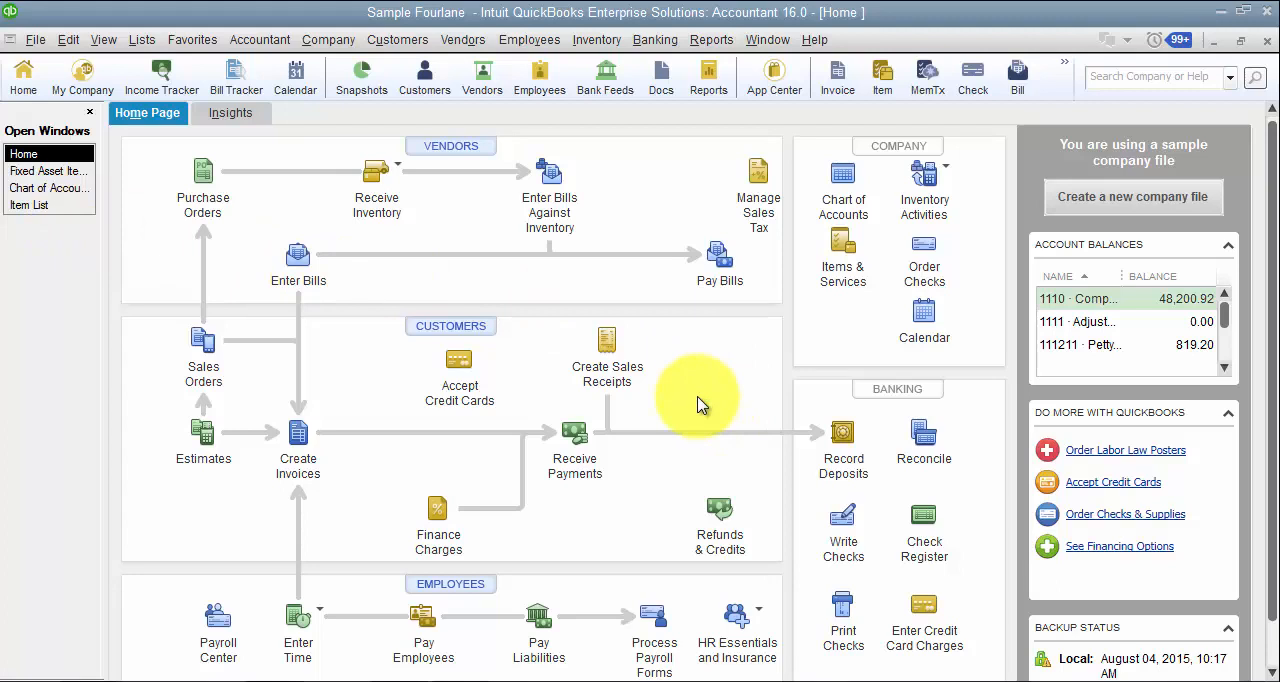
mouse_move(688, 415)
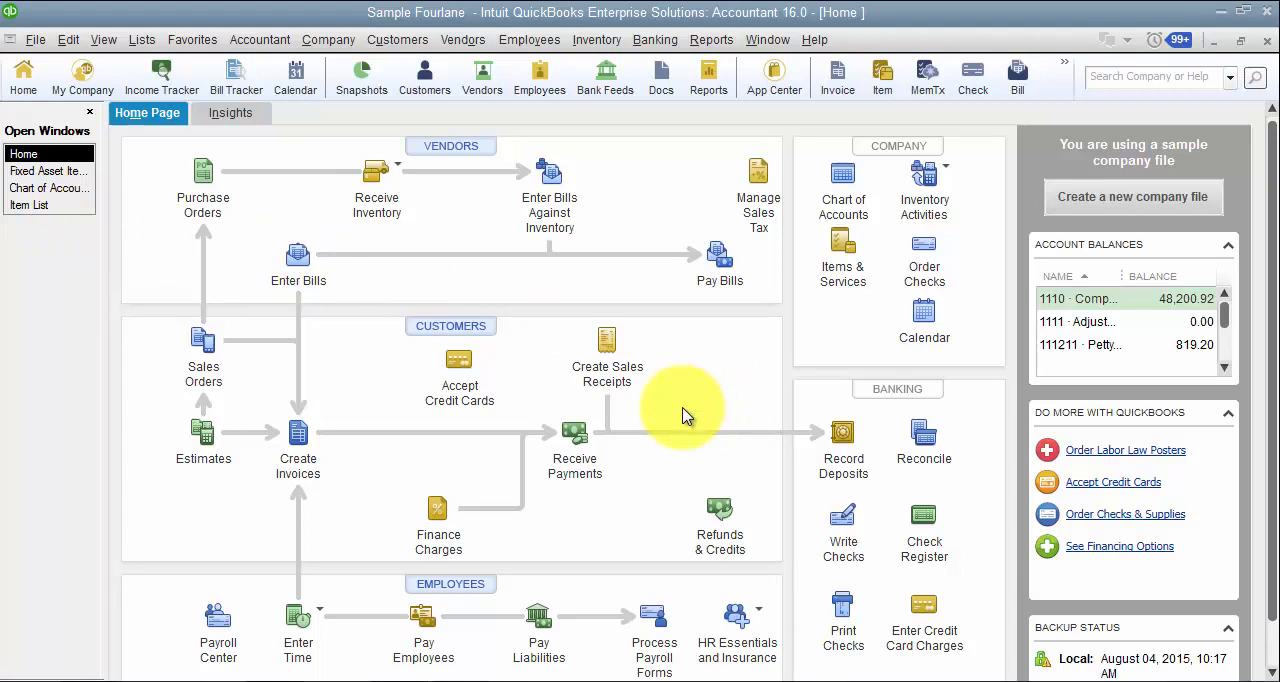
mouse_move(683, 421)
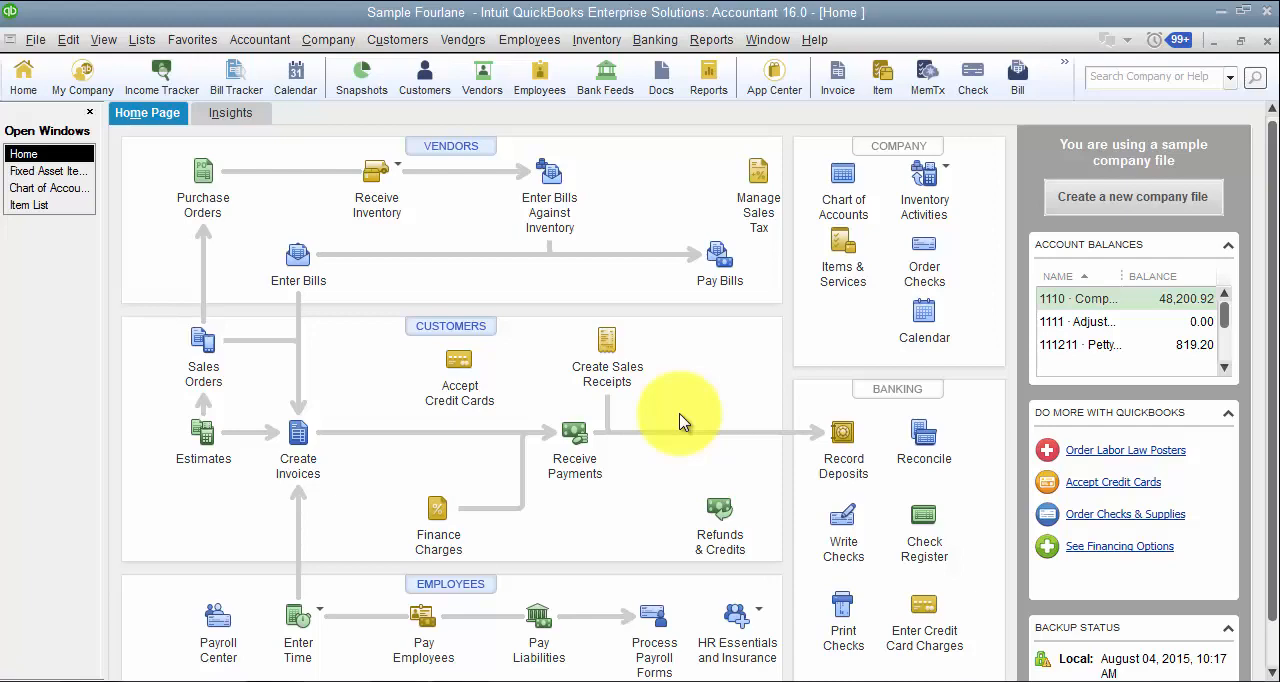
mouse_move(683, 422)
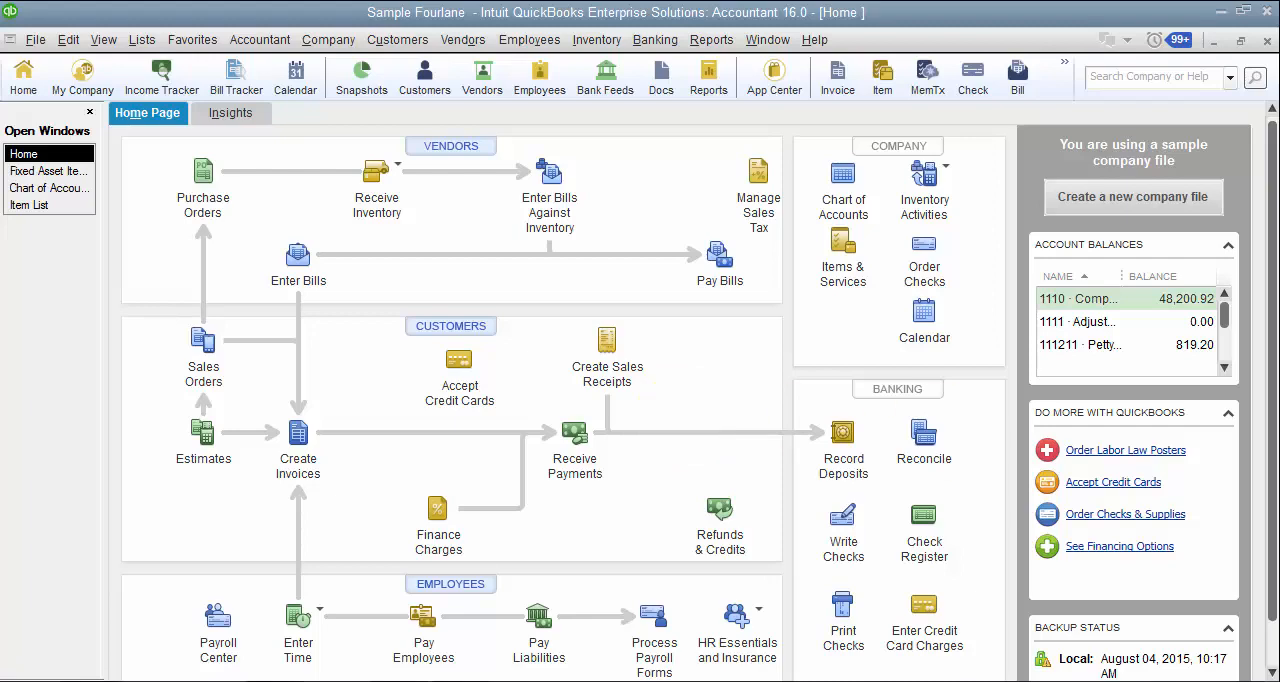